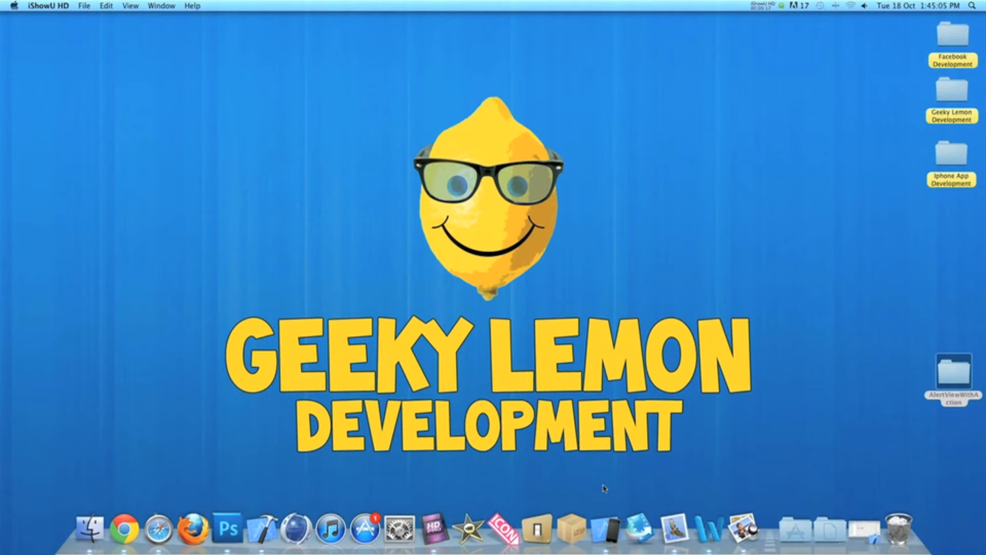
Step: Run the app in iOS Simulator and tap its button to test the alert
left_click(601, 528)
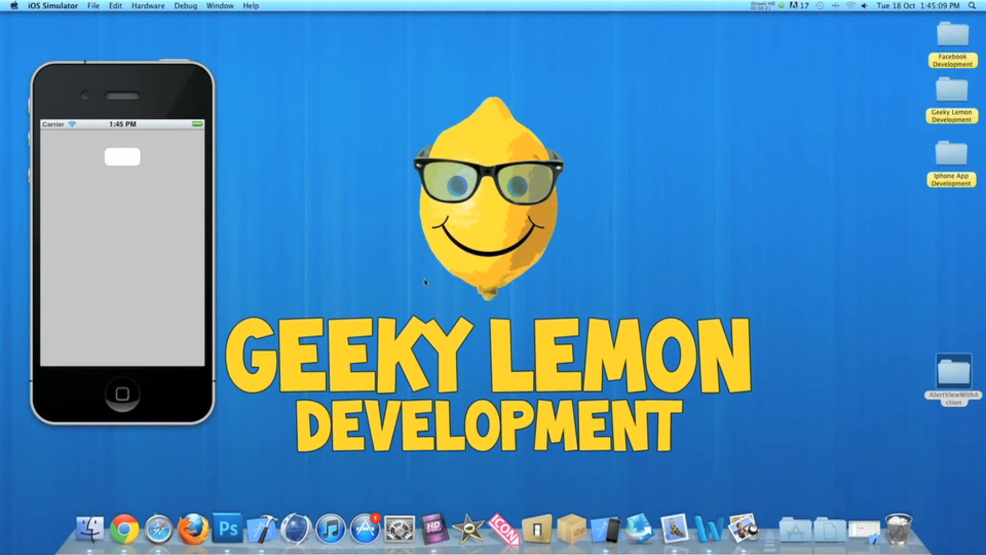
mouse_move(105, 178)
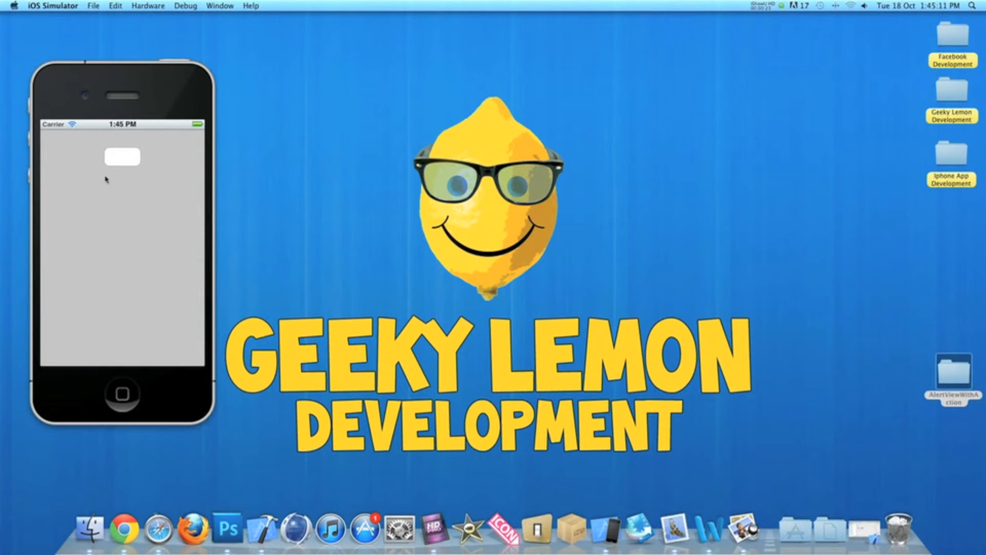
left_click(122, 156)
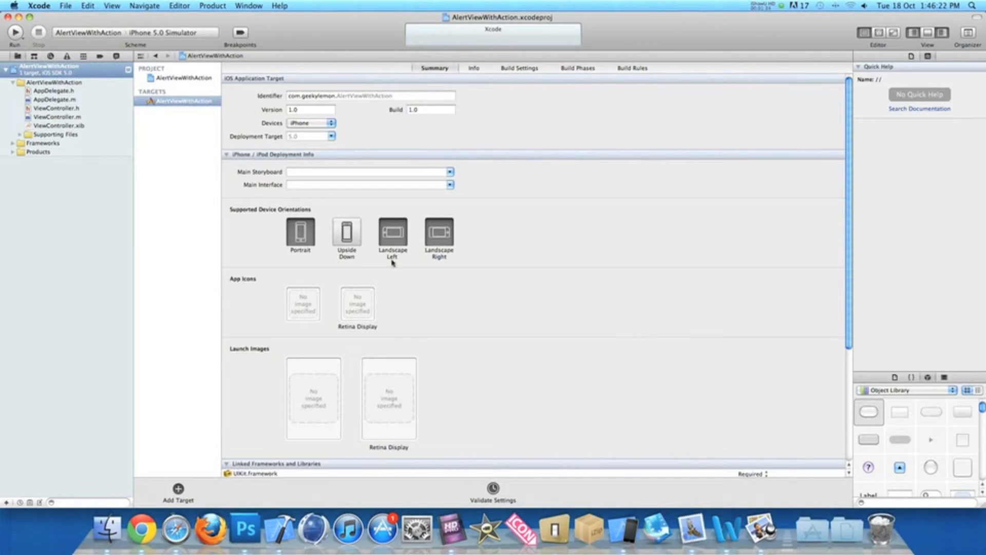
mouse_move(72, 116)
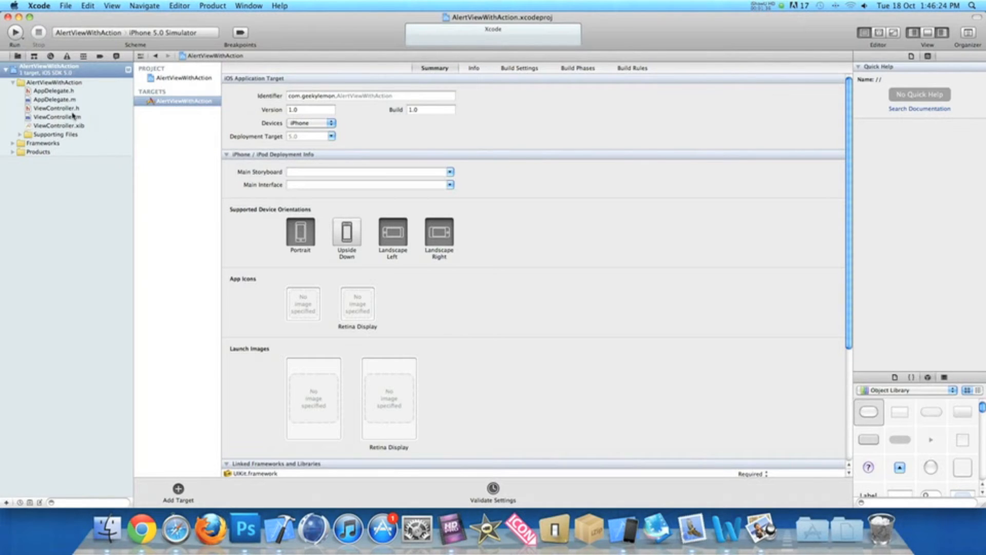
left_click(56, 107)
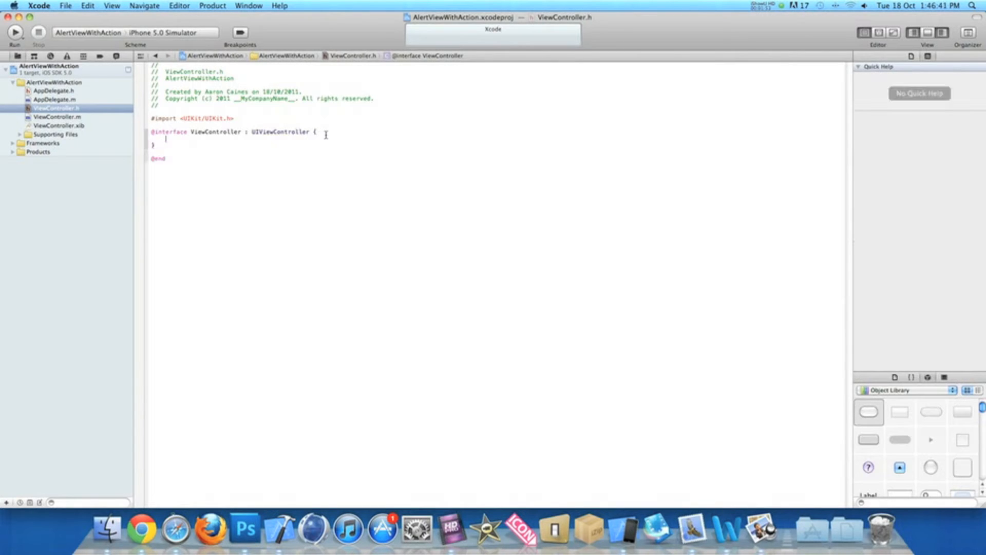
left_click(276, 131)
type("-")
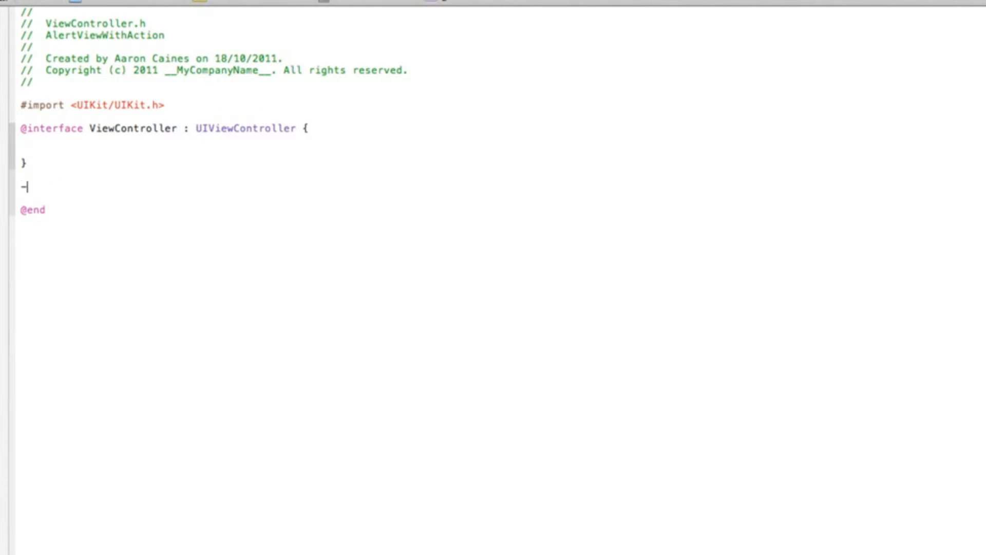
type("(")
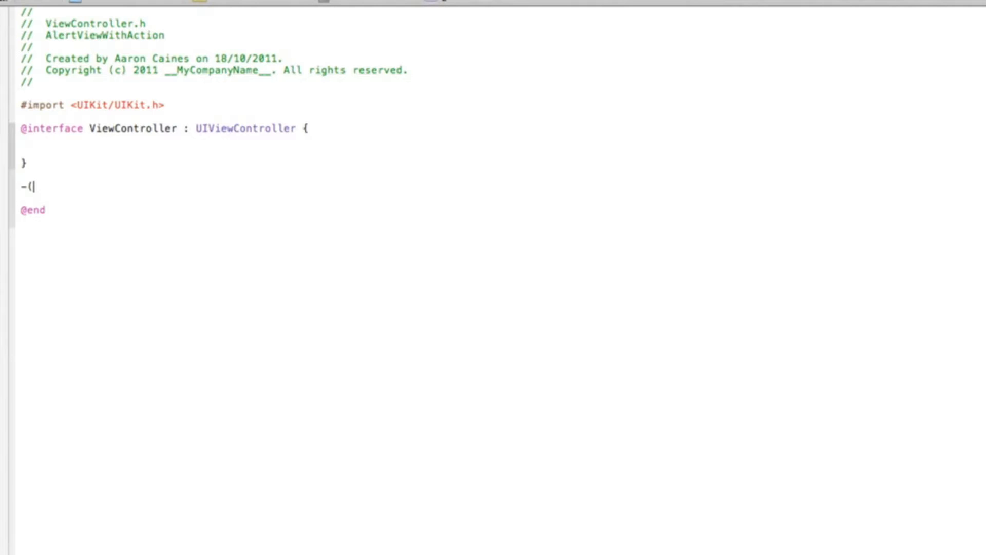
type("IBAction")
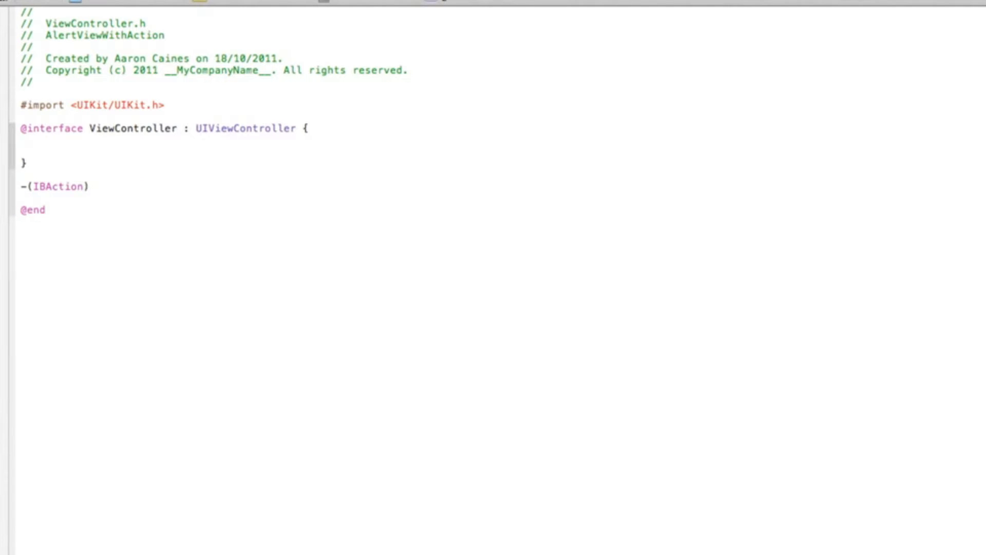
type("al")
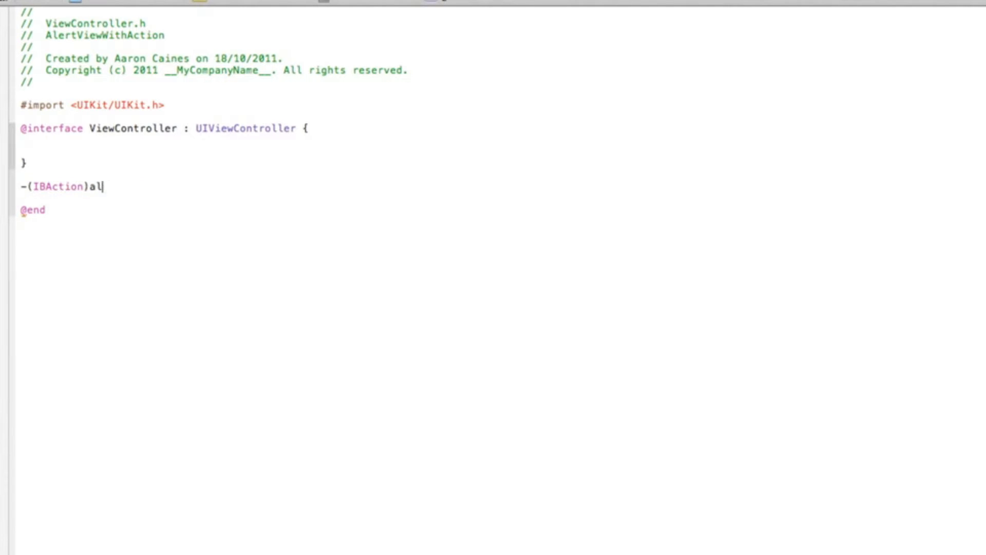
type("ert")
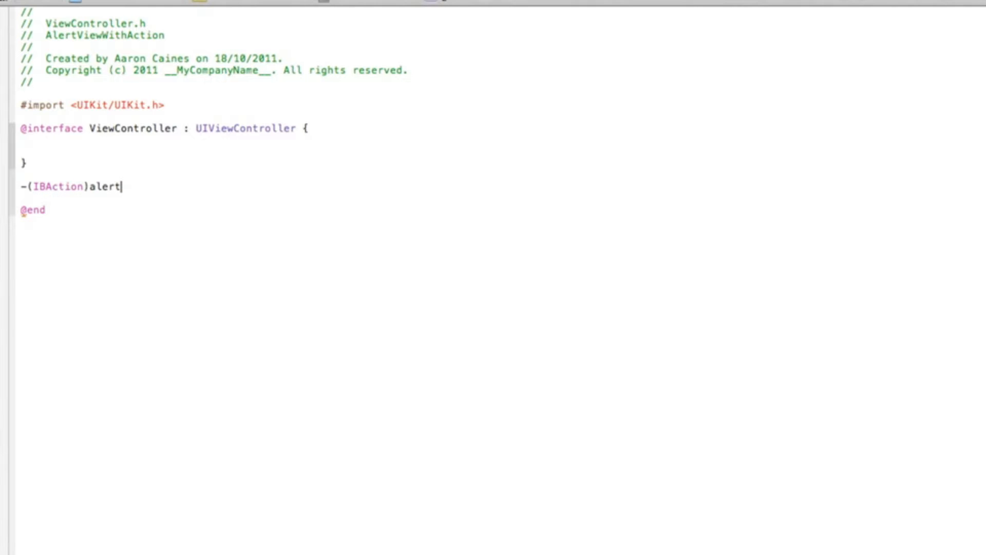
type(";")
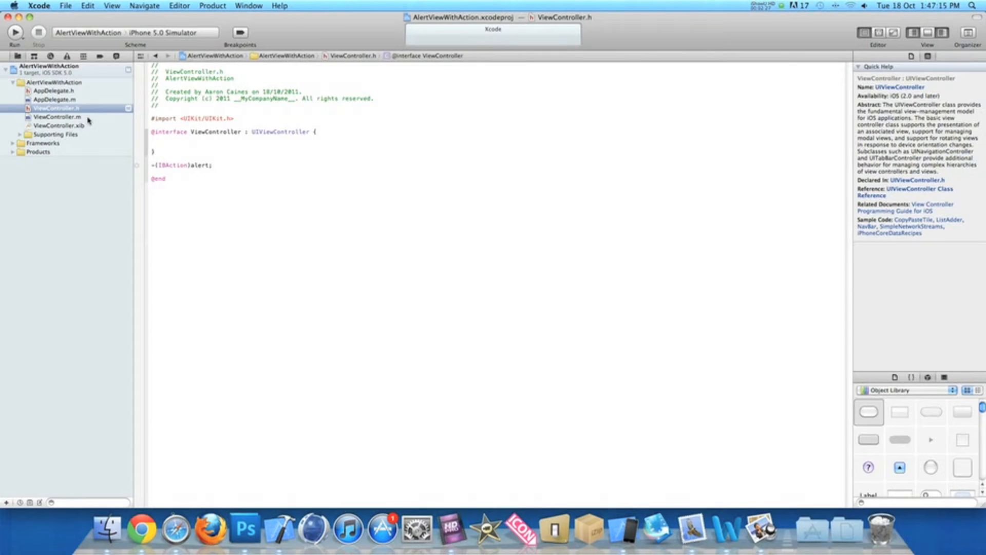
left_click(57, 116)
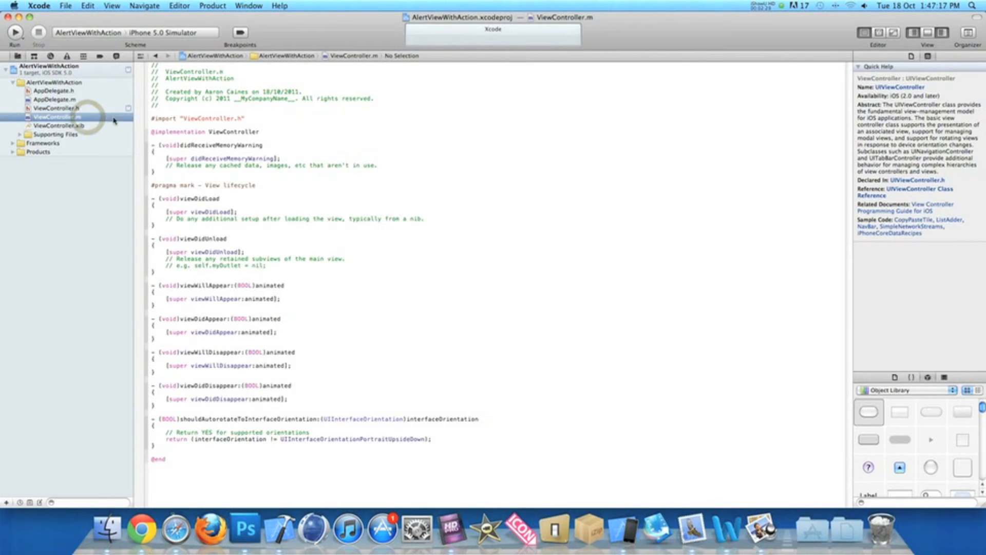
left_click(285, 133)
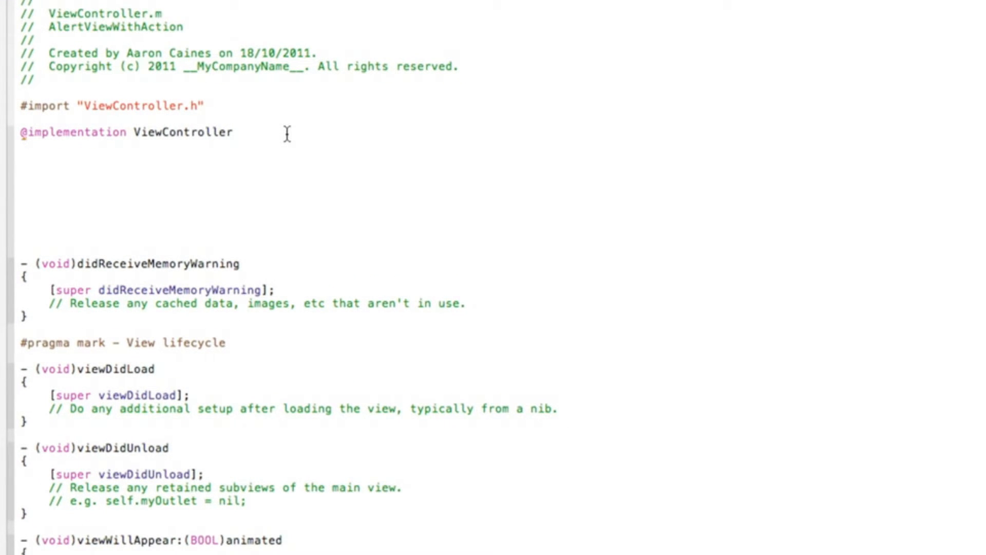
type("-")
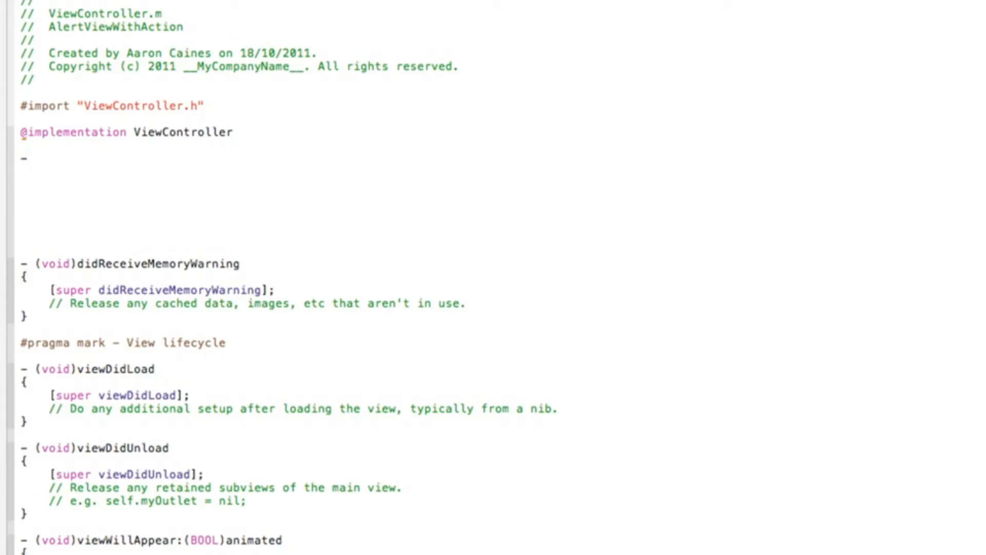
type("-(IBAction)selector:(id)sender")
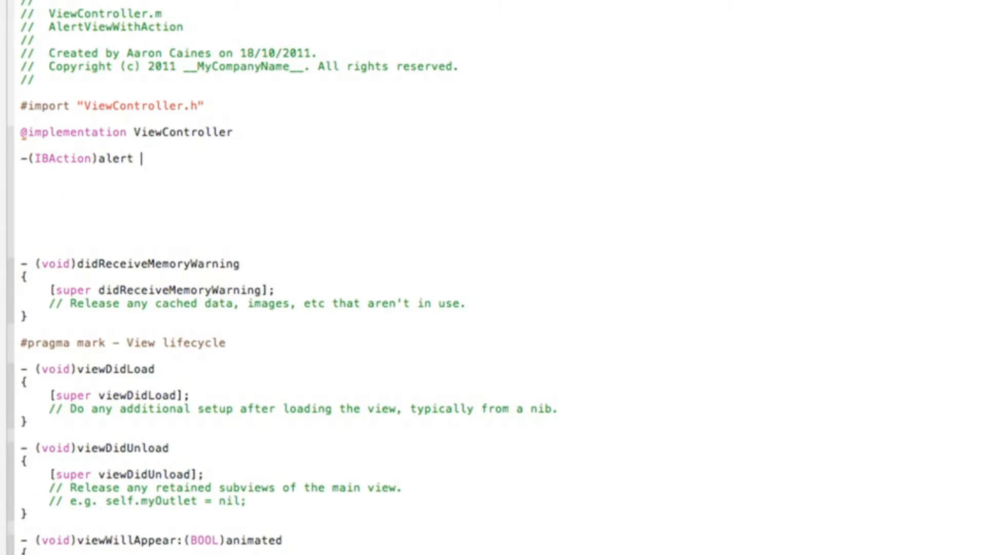
type("{")
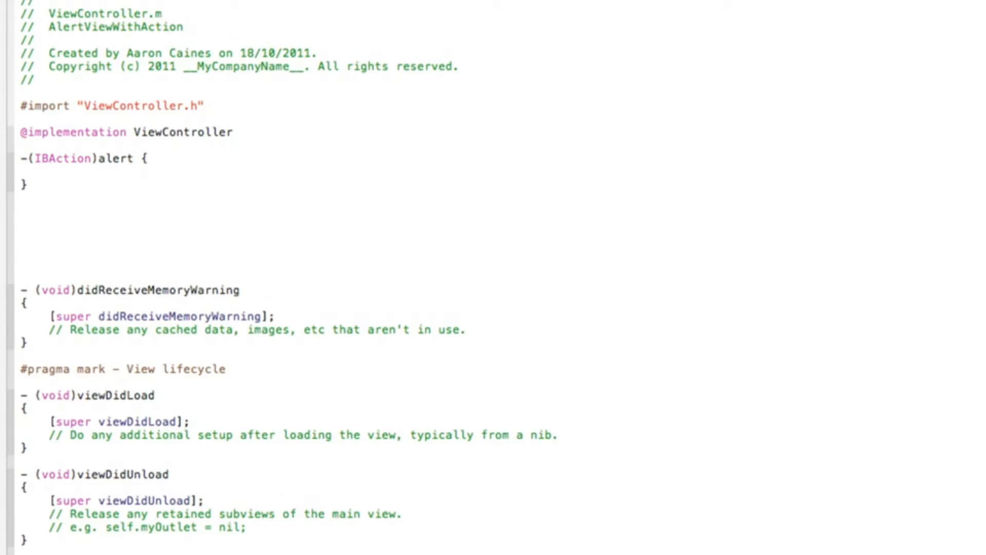
Step: Begin the method body with UIAlertView *alert = [[UIAlertView alloc]
left_click(48, 173)
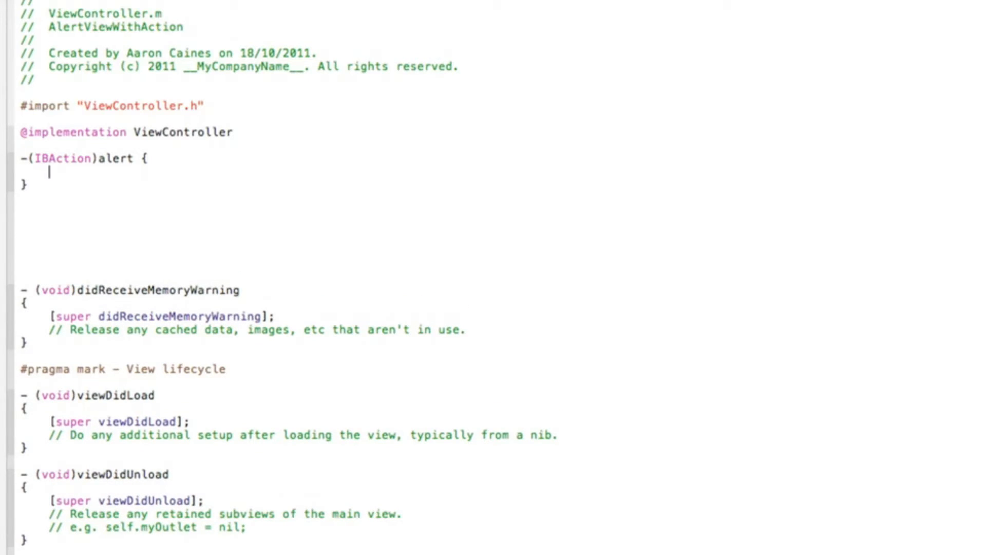
type("UIAlertView")
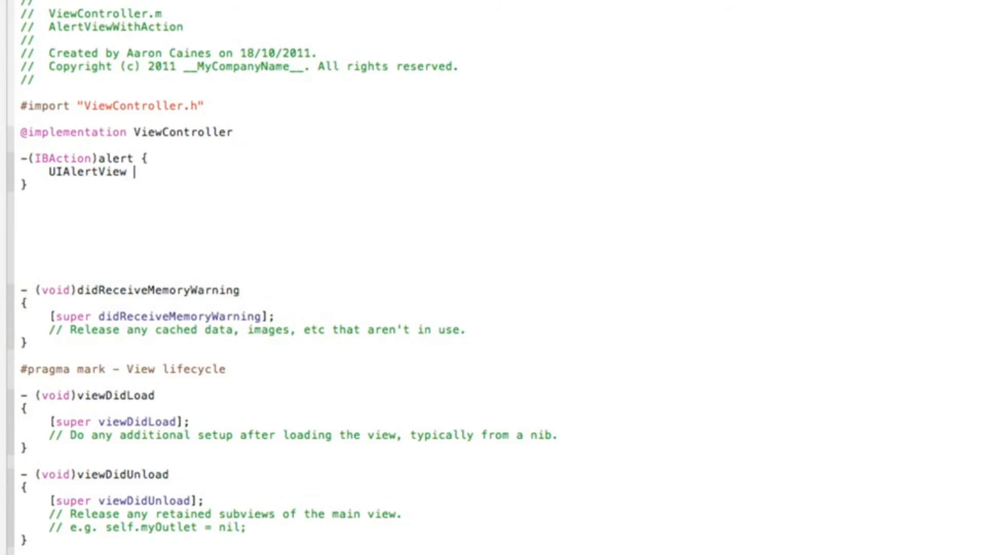
type("*aler")
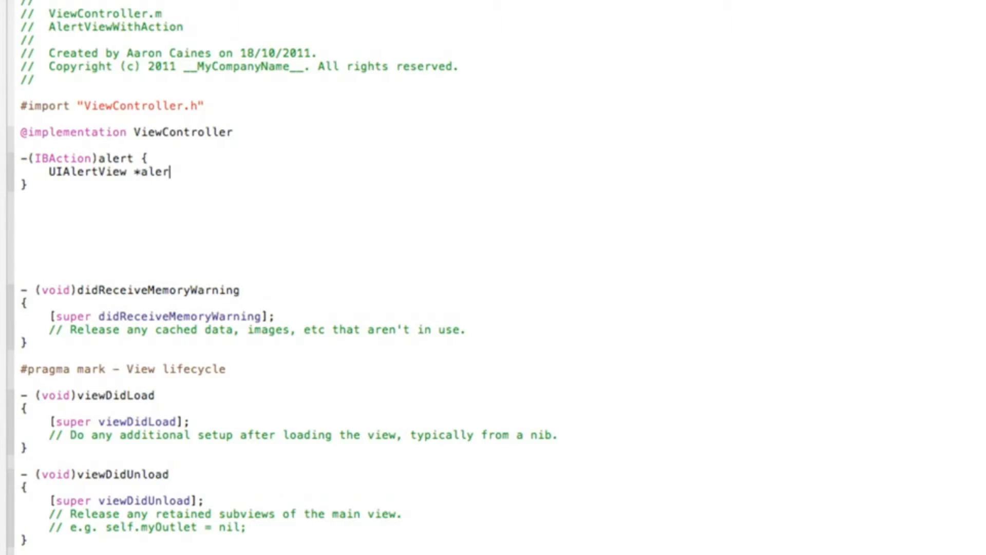
type("t")
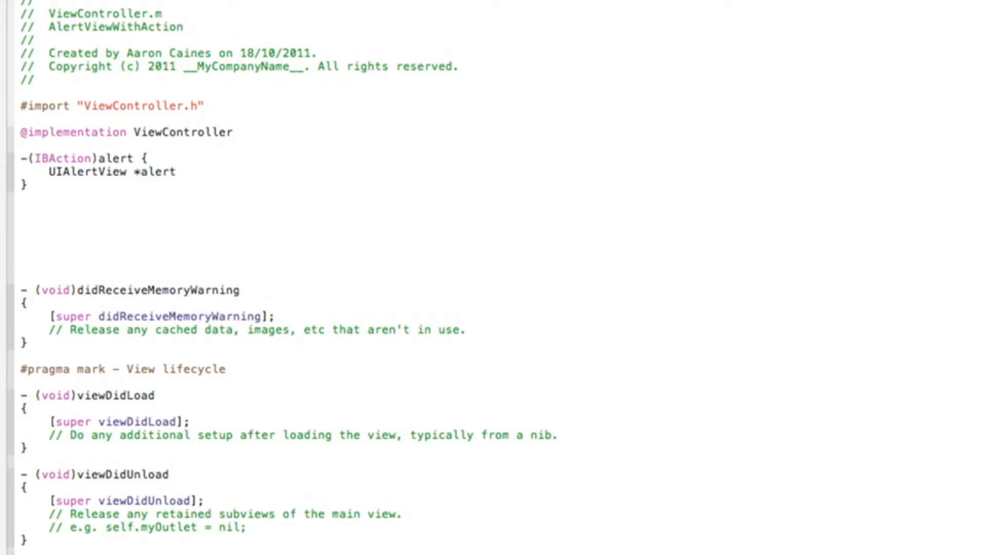
type("=")
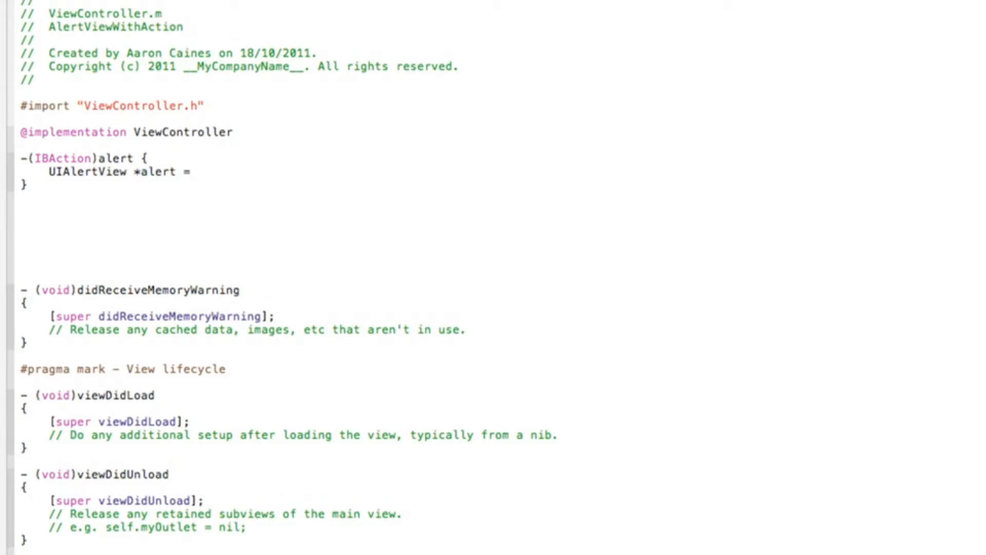
type("[[UIAl")
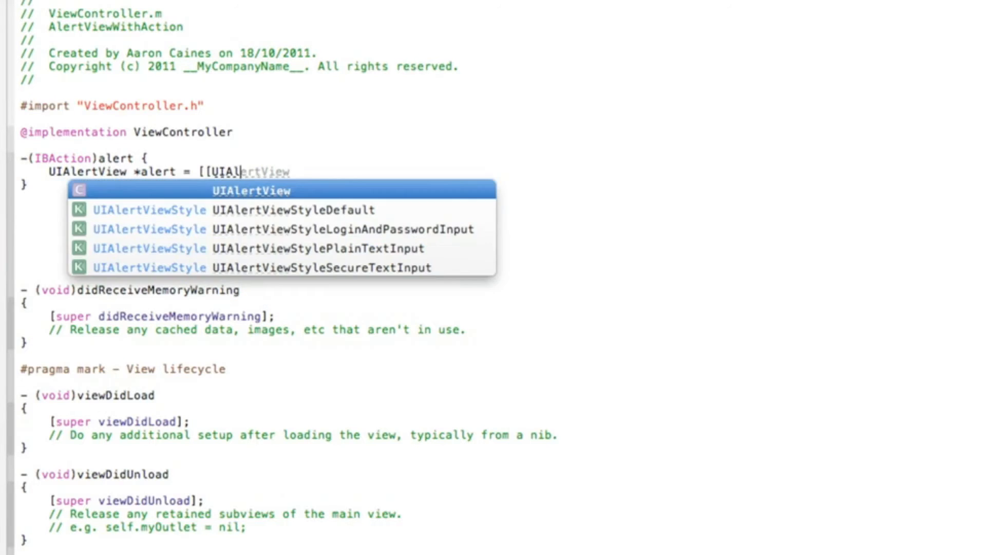
type("alloc")
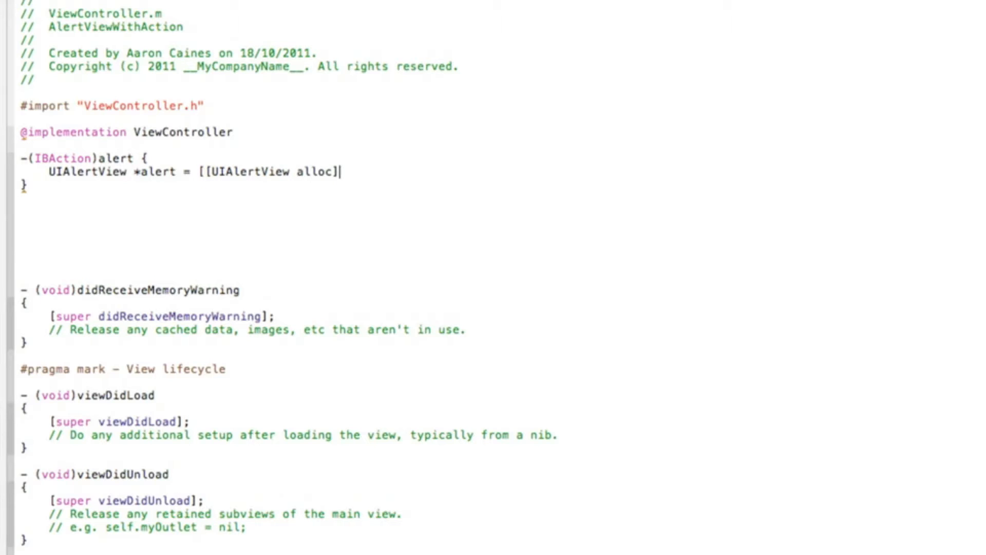
Step: Call initWithTitle with "The Title", leaving the remaining arguments as placeholders
type("in")
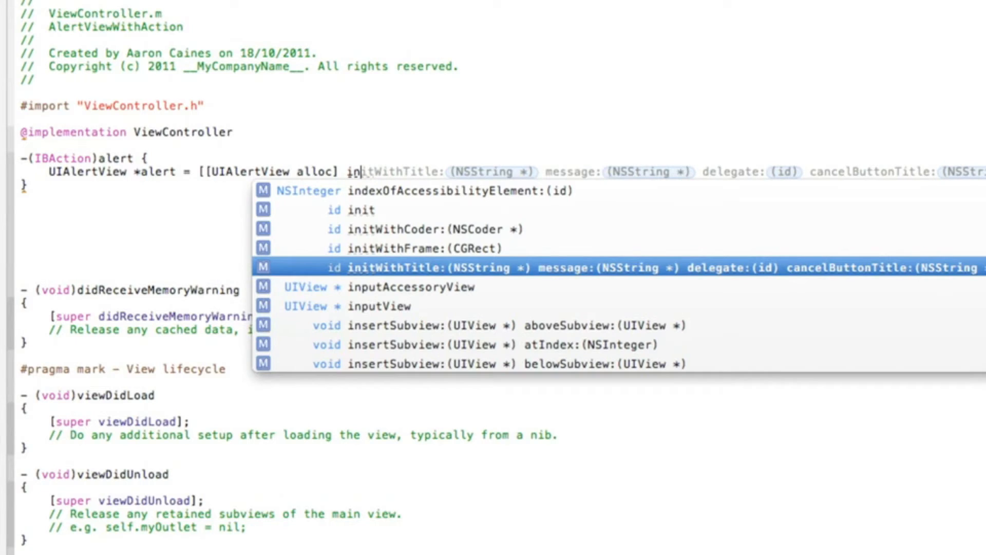
key("Return")
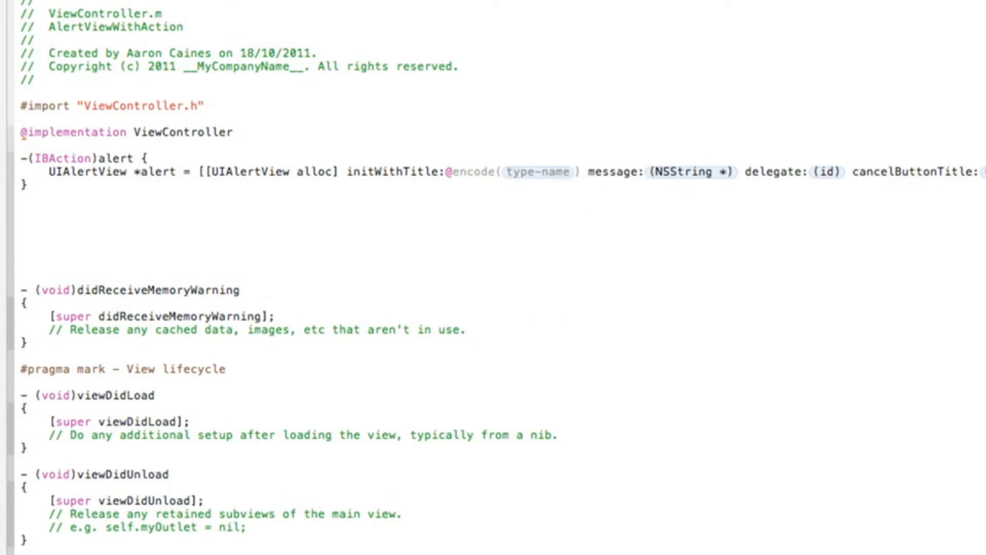
type("\"\"")
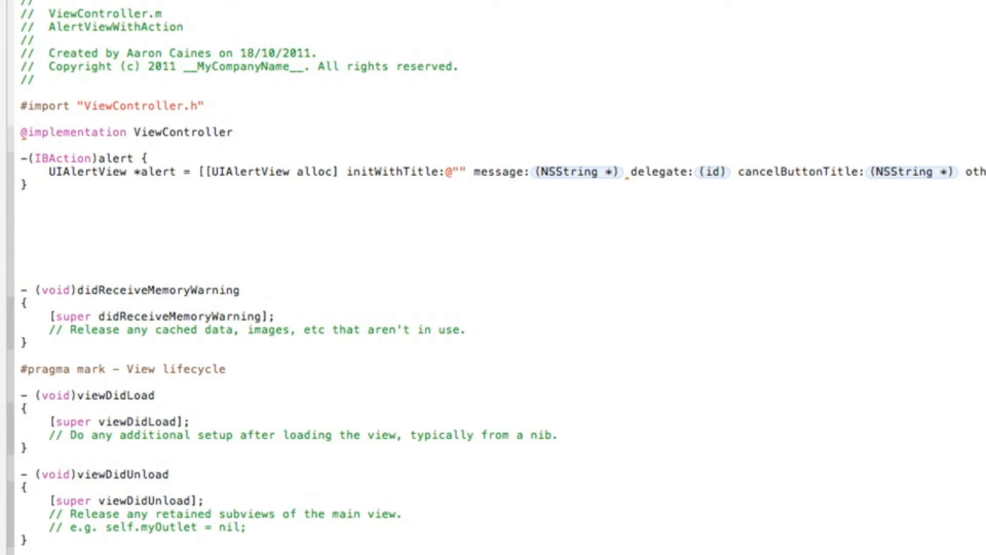
type("The")
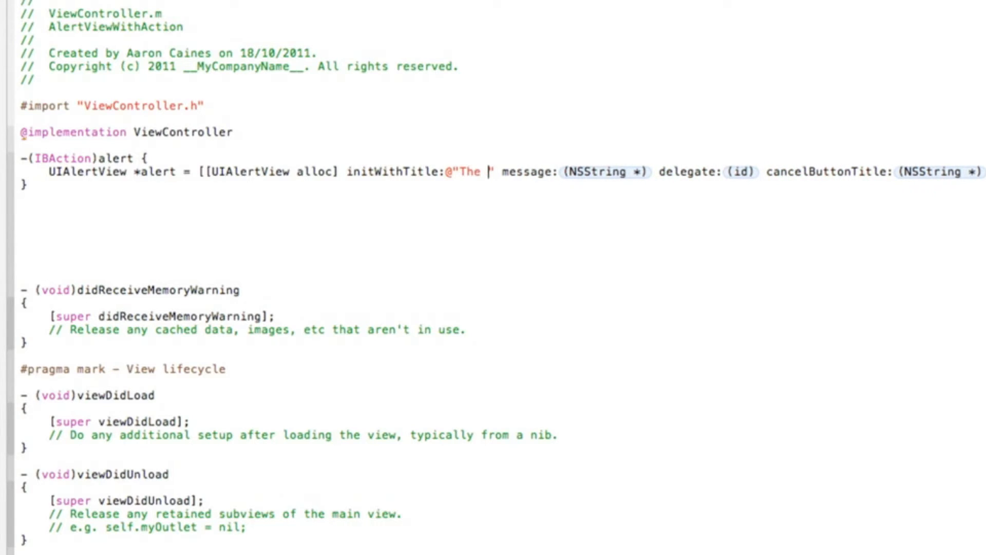
type("Title:@\"The Title")
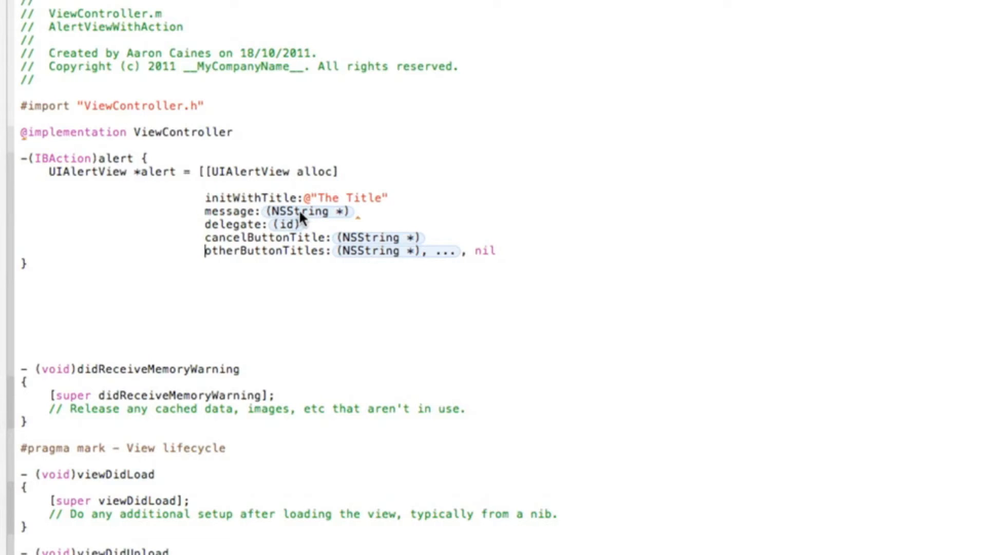
Step: Fill in message "The Message", delegate self and cancel button title "Cancel"
double_click(308, 211)
type("@")
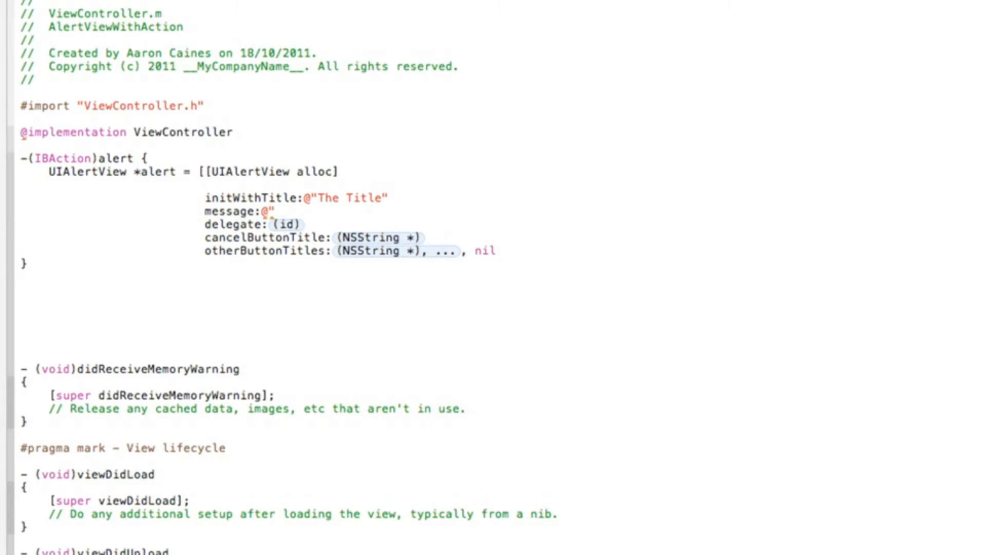
type("\"")
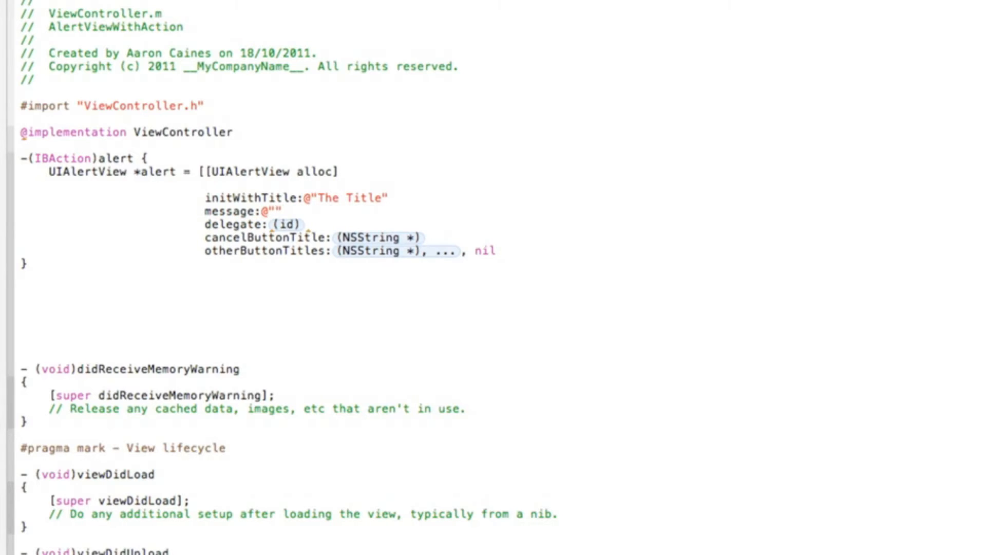
type("The M")
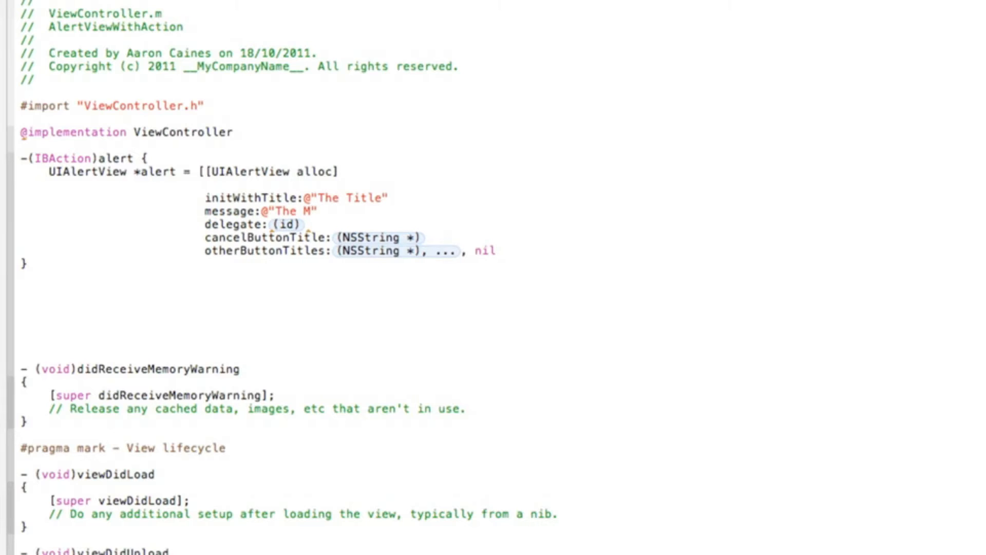
type("essage")
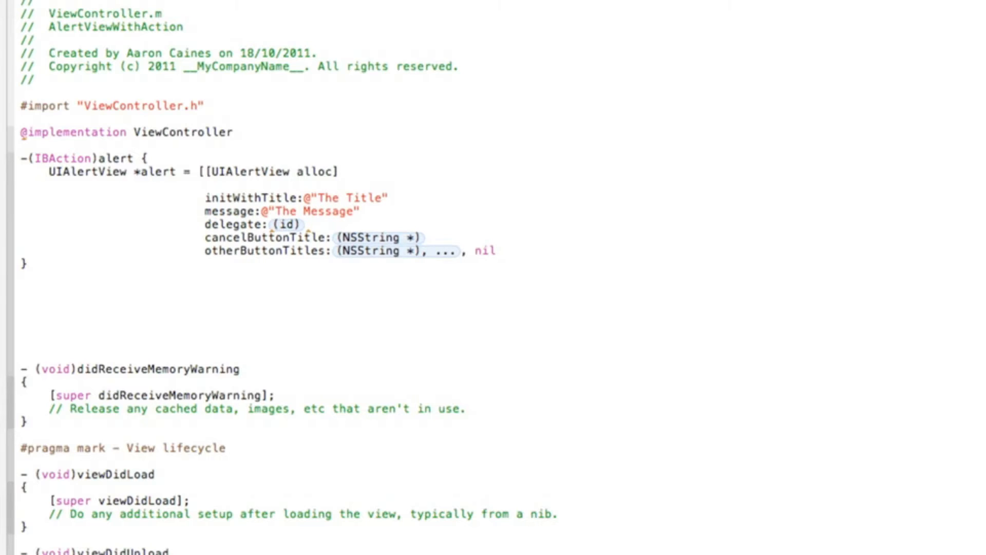
mouse_move(287, 225)
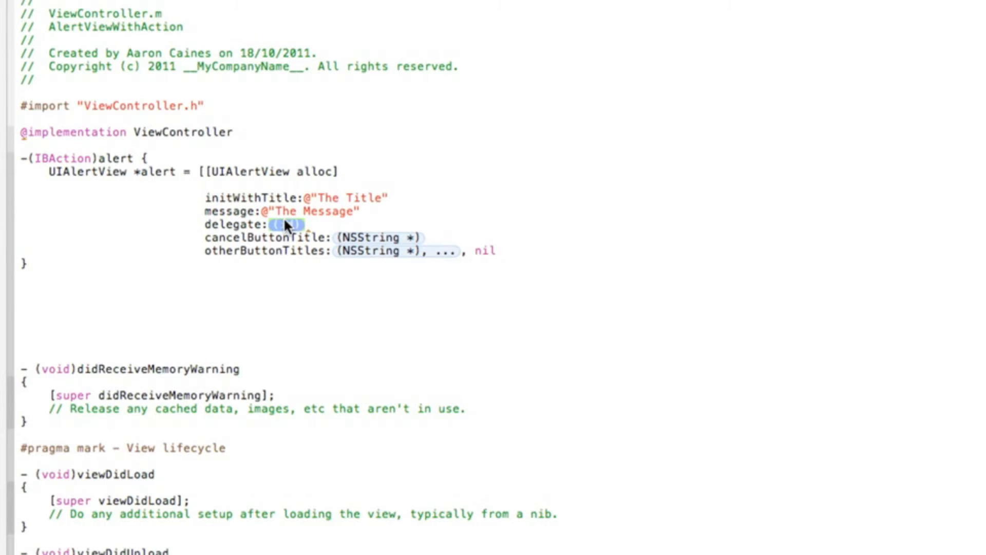
type("self")
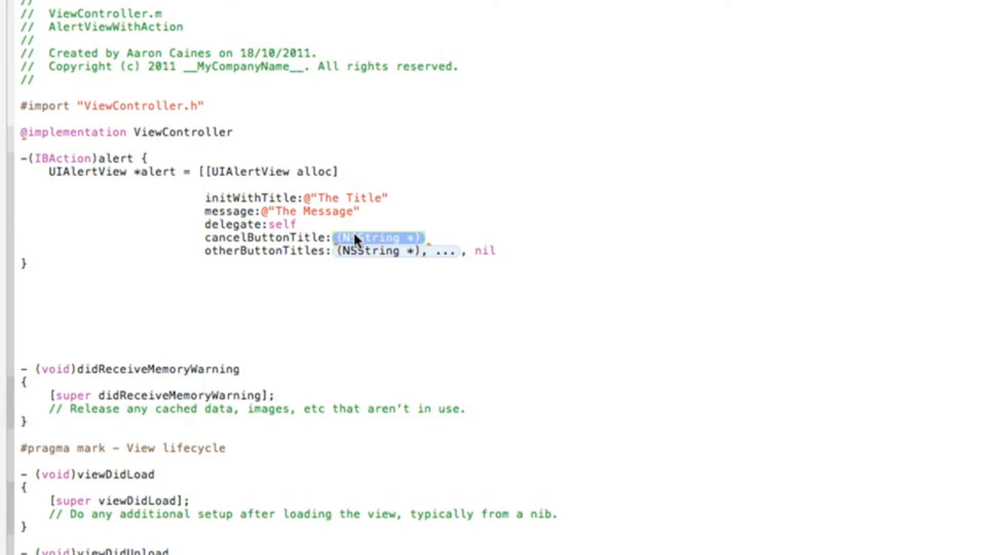
type("@\"")
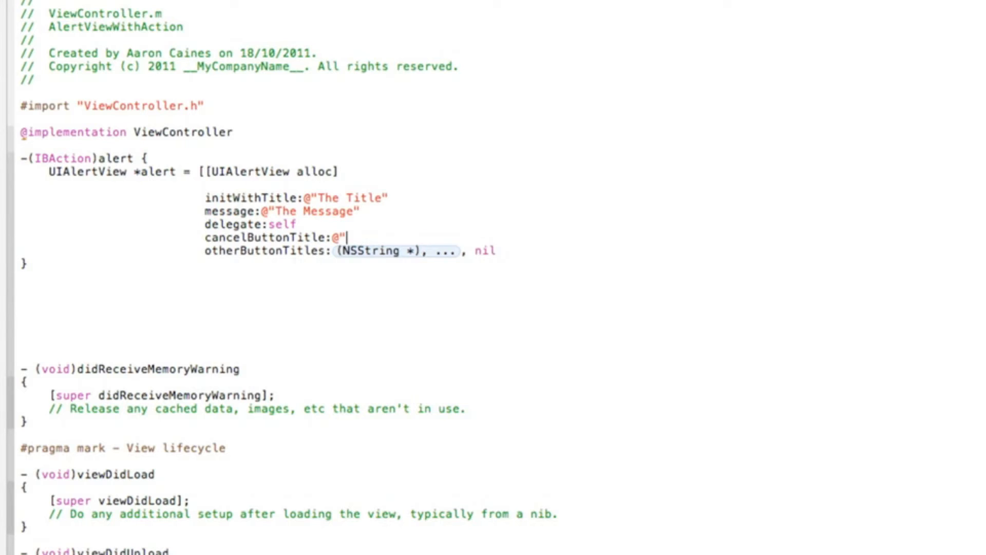
type("Ca")
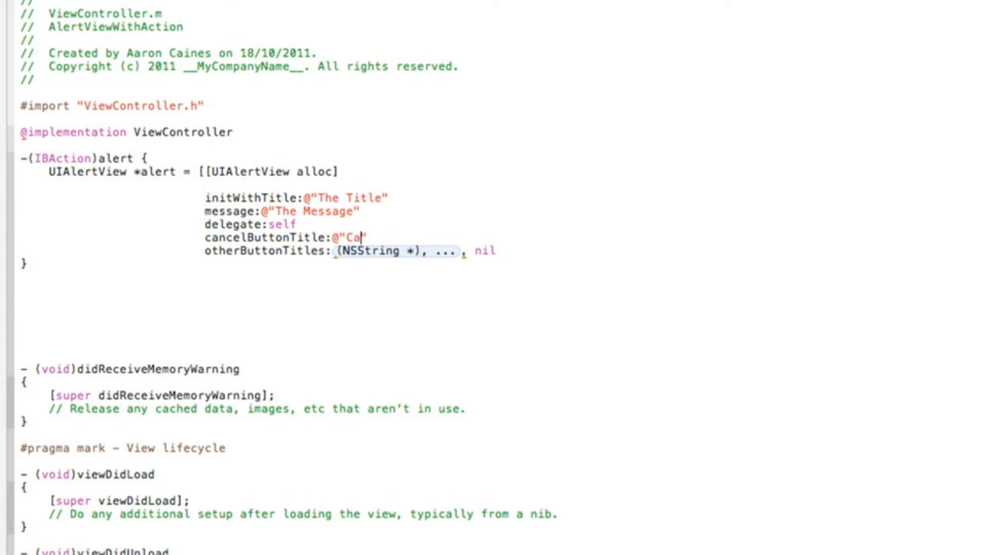
type("ncel")
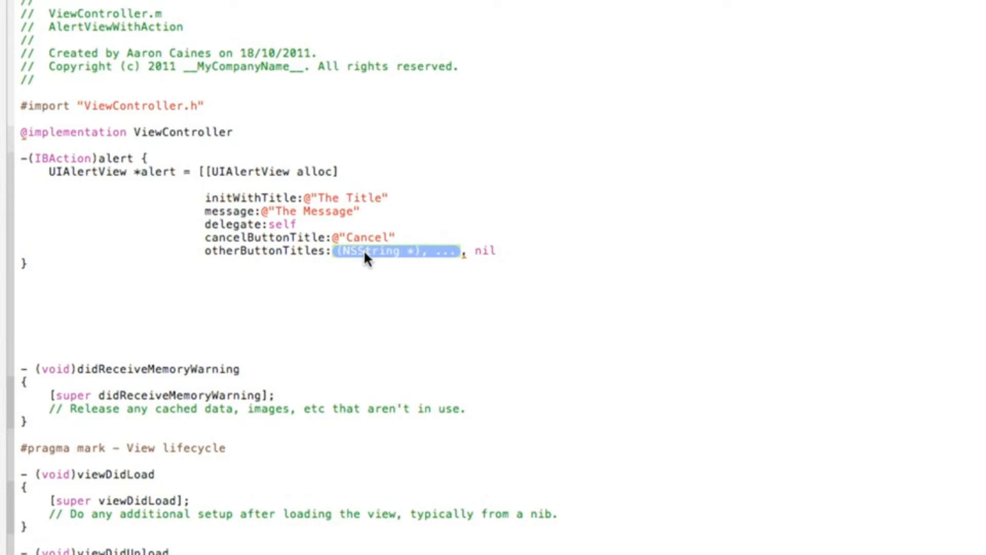
Step: Add other button titles Button1, Button2, Button3, nil and close the initializer with ];
type("@\"")
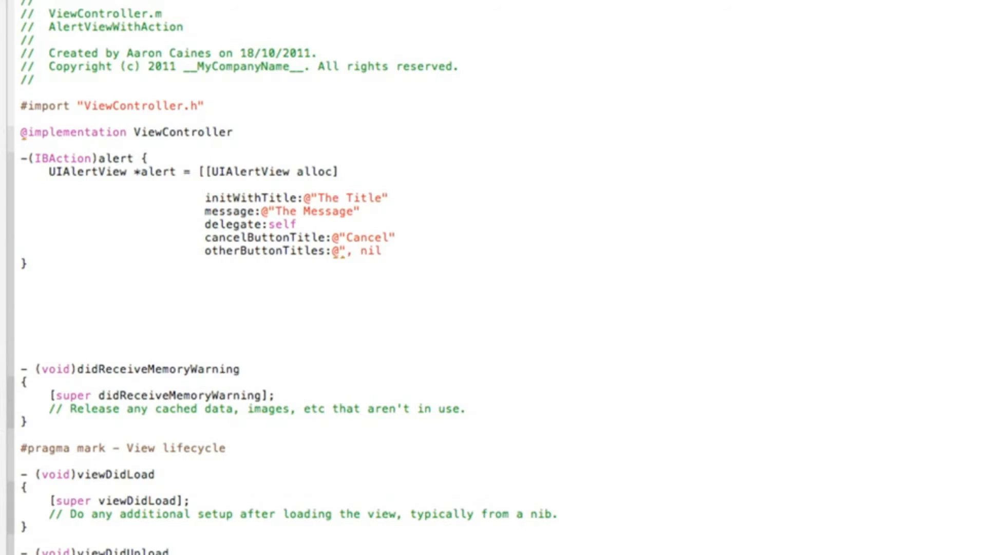
type("Butt\"")
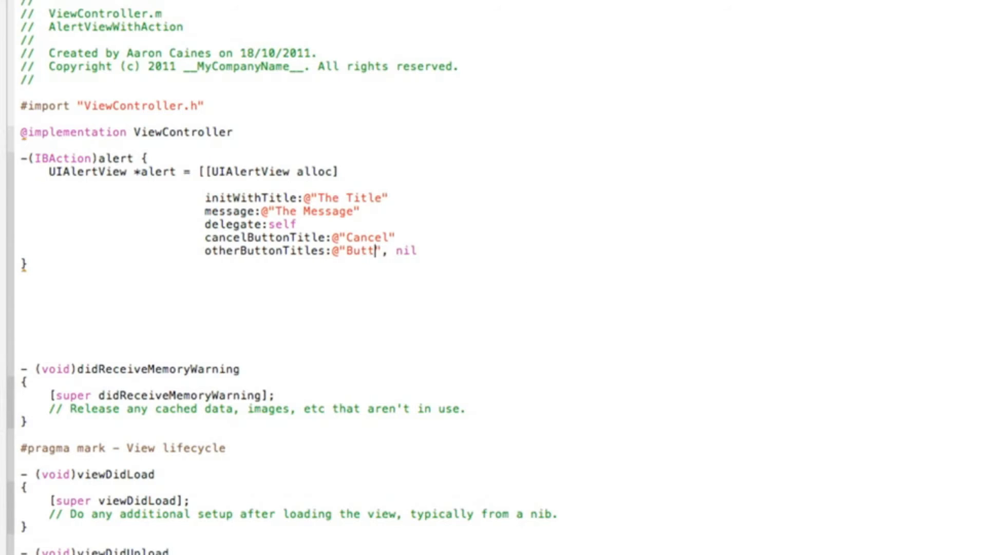
type("on1")
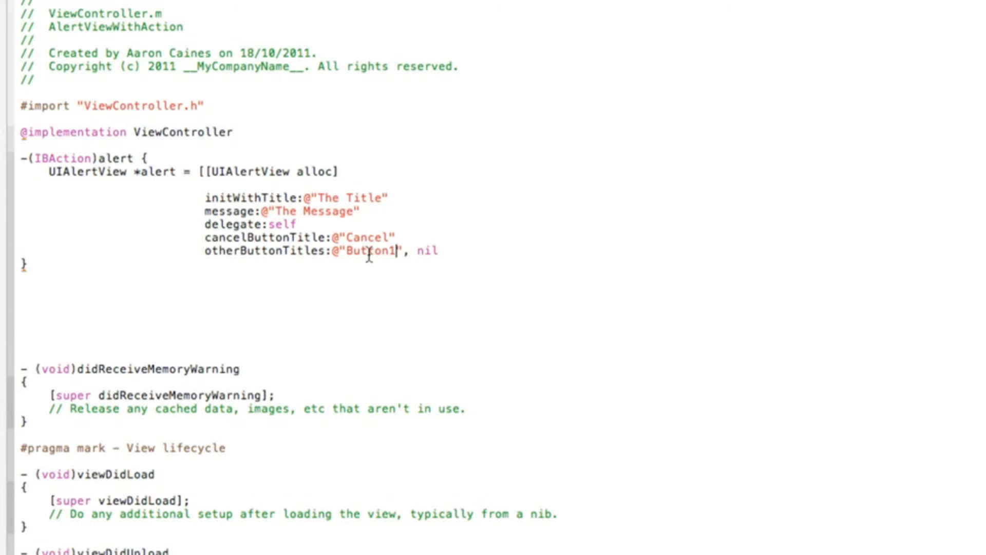
key("backspace")
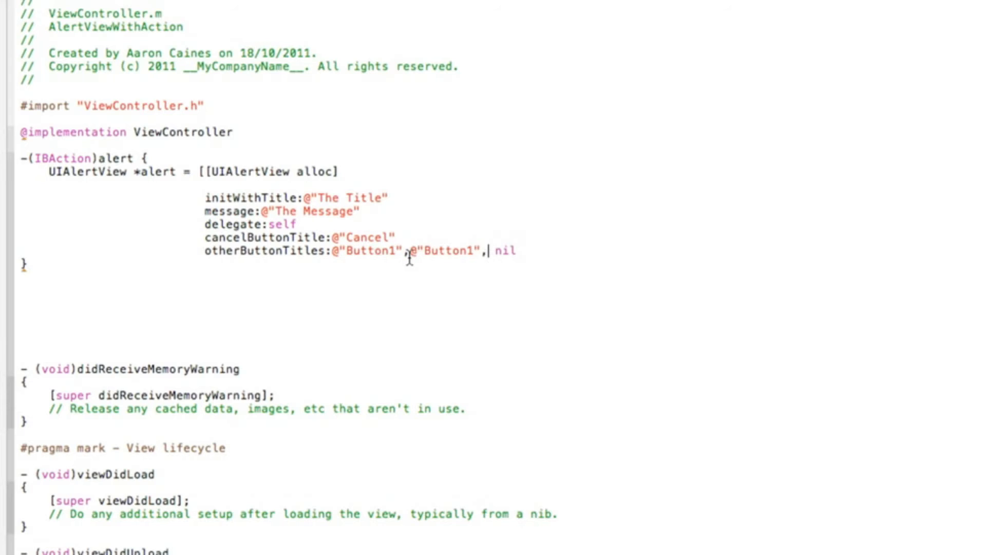
type("@\"Button1\",")
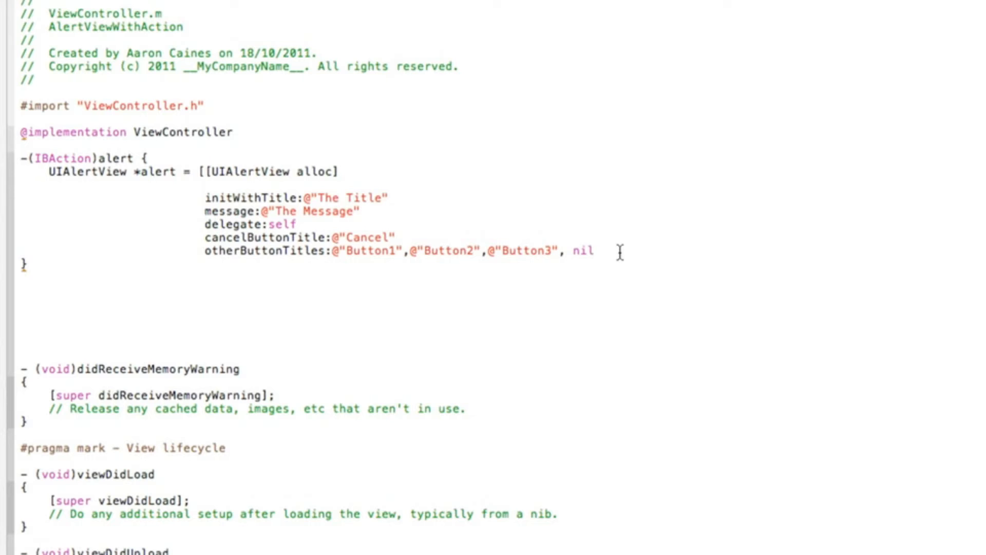
type("];")
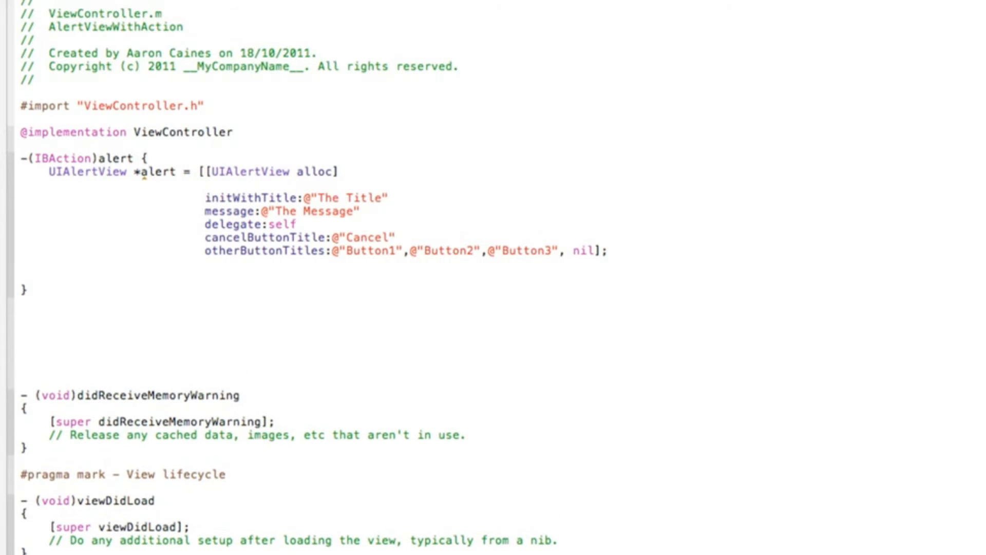
Step: End the alert method with [alert show]; to display the alert
type("[")
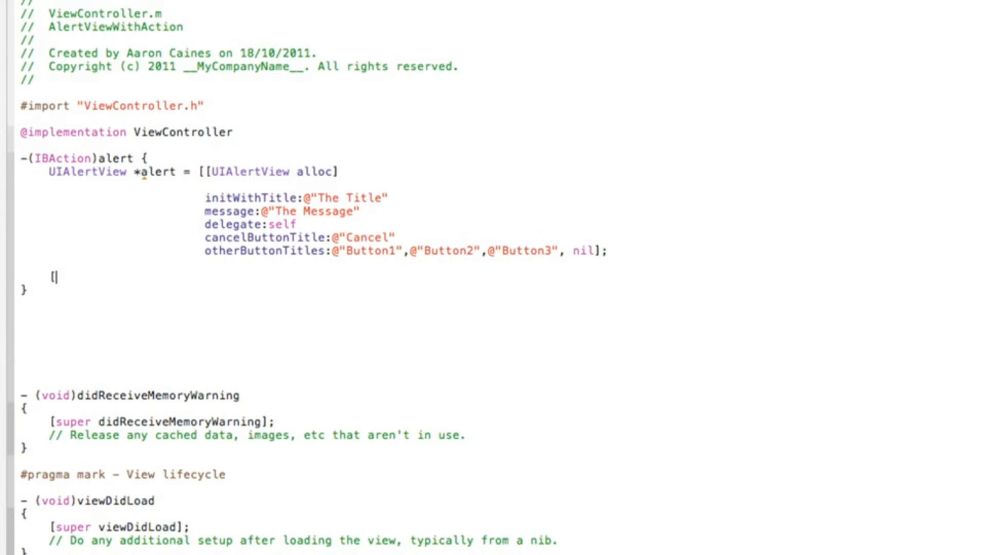
type("alert s")
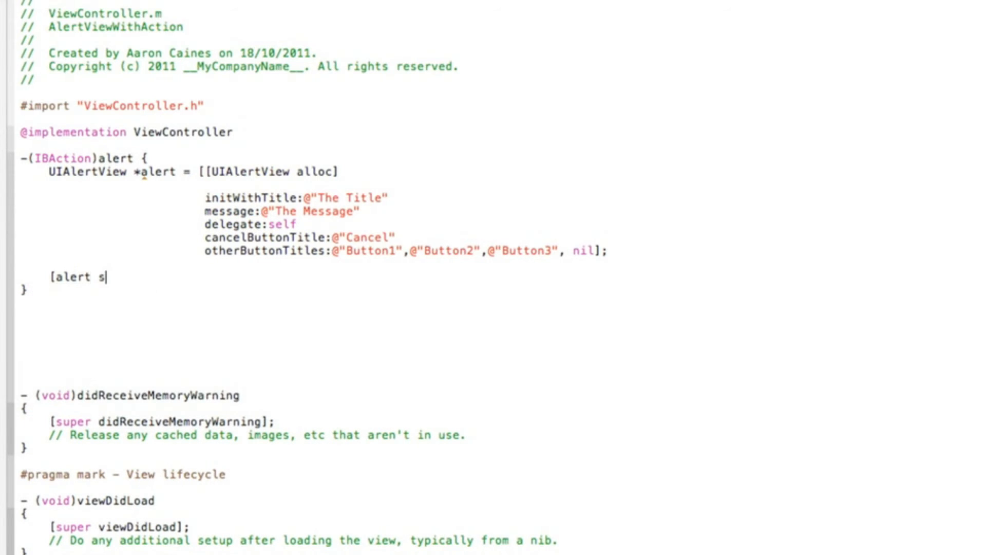
type("how]")
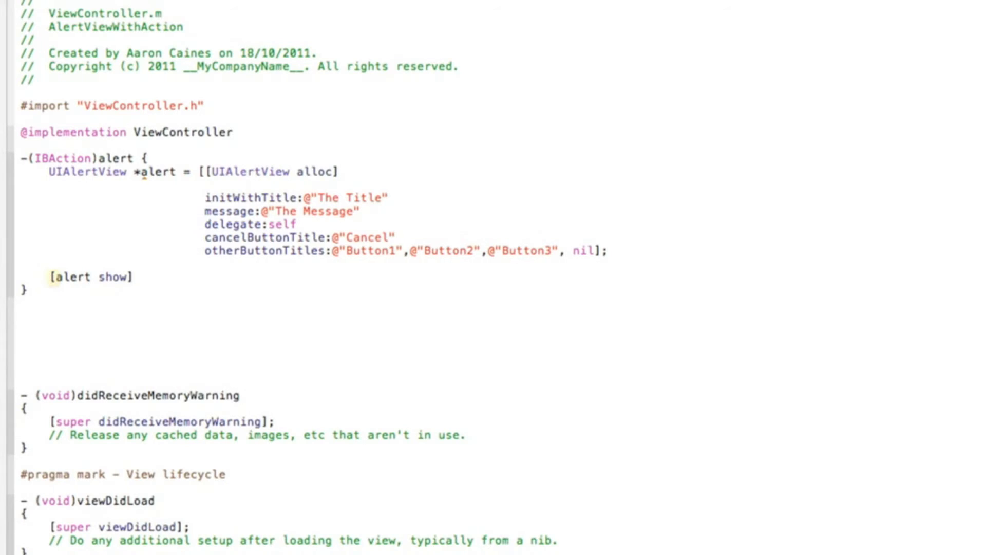
type(";")
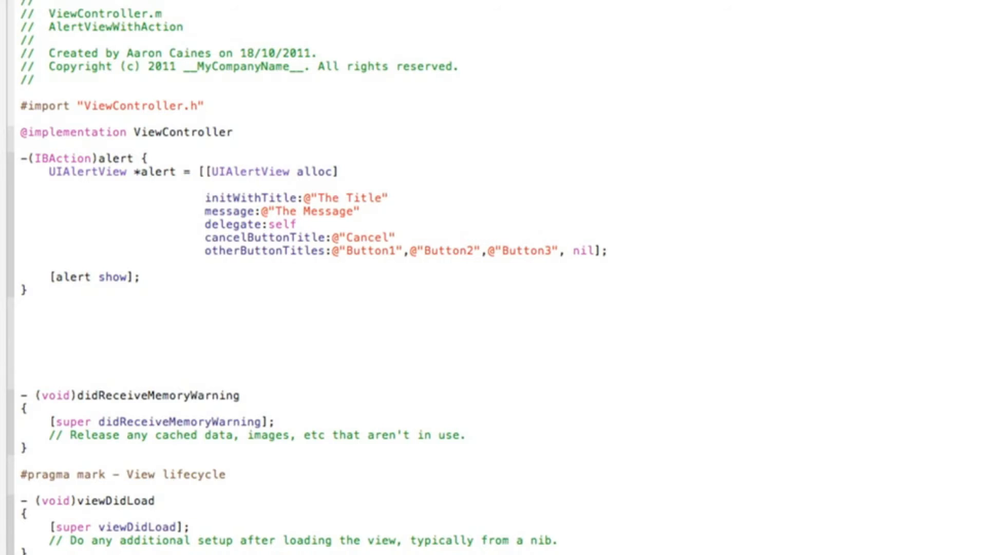
scroll("down", 3)
type("-")
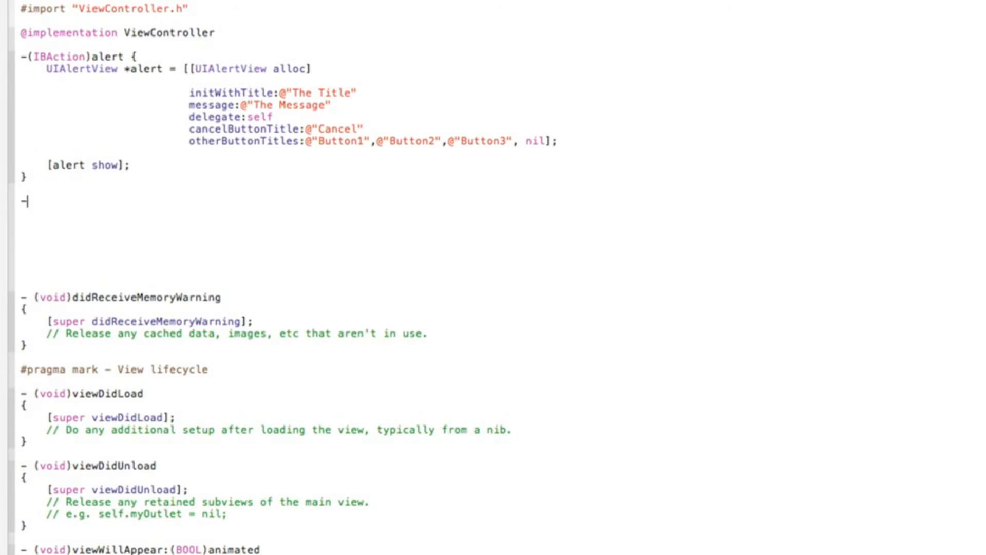
Step: Write the -(void)alertView:(UIAlertView *)alertView clickedButtonAtIndex: delegate signature
type("(void")
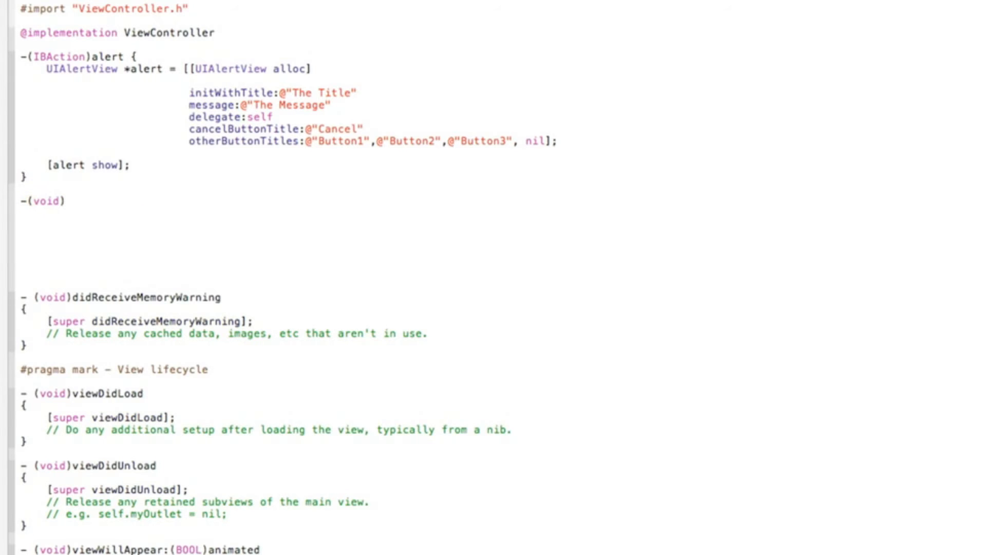
type("alertV")
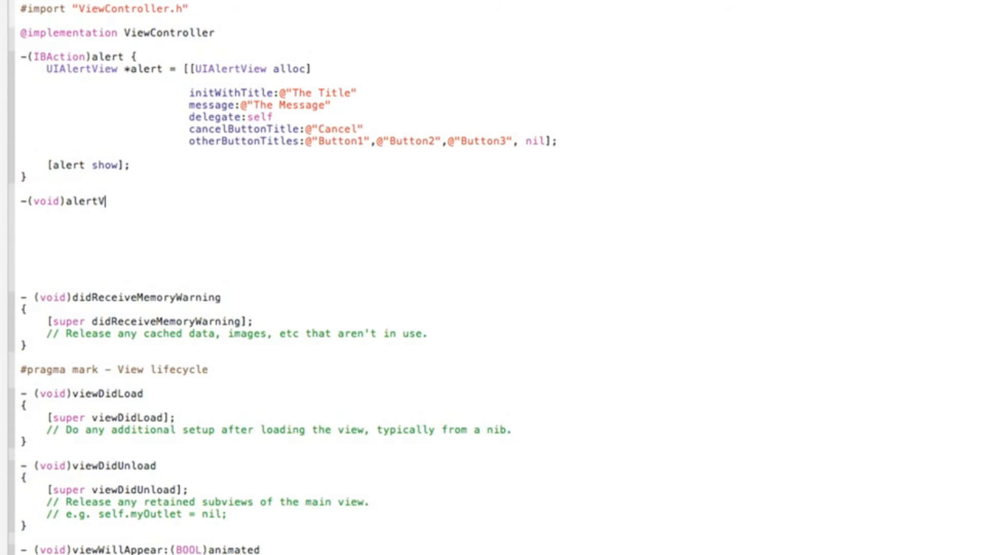
type("iew")
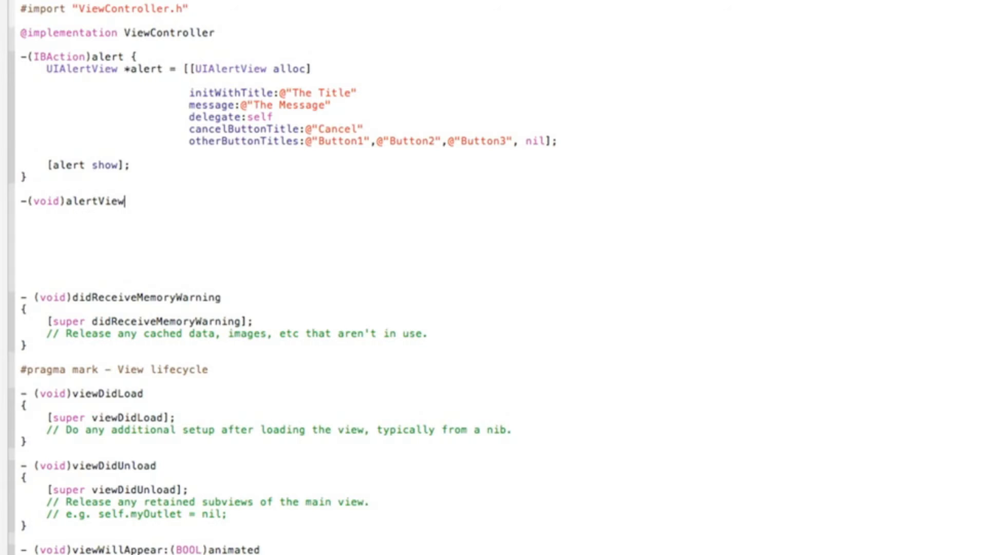
type(":")
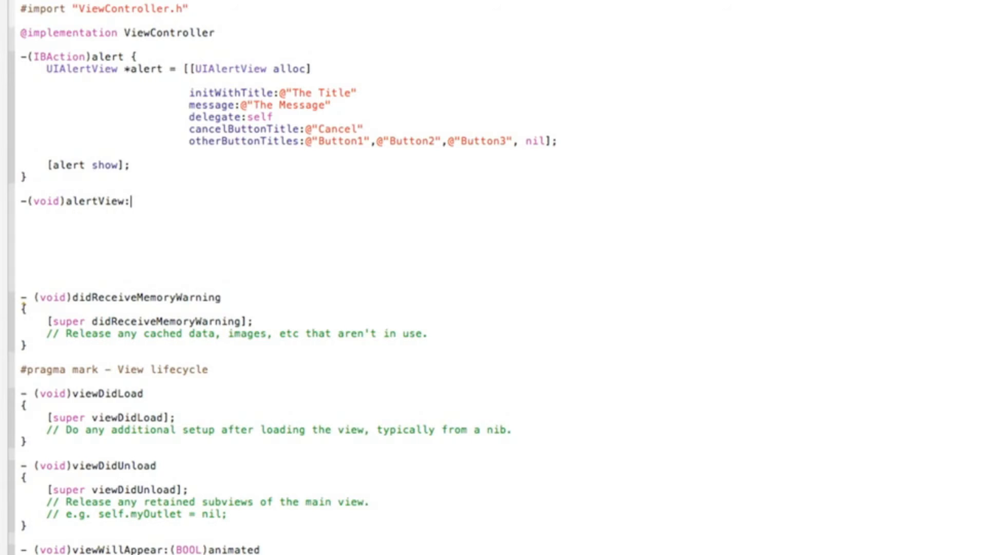
type("(")
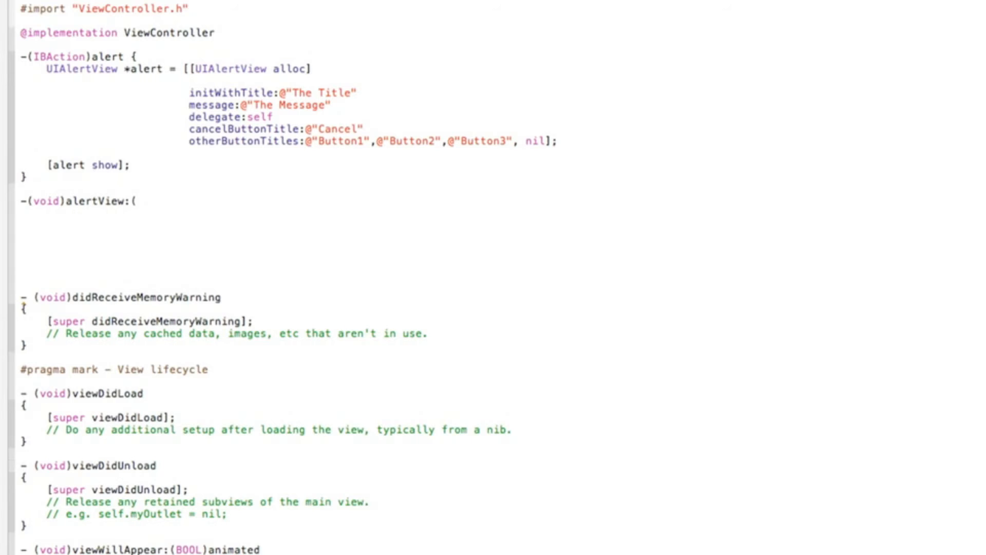
type("UIAlertView")
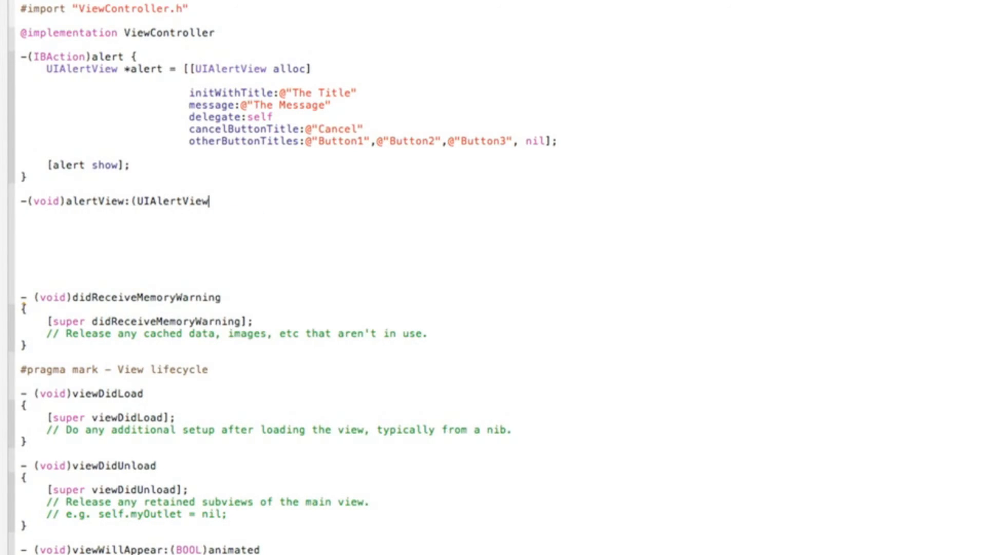
type("\" \"")
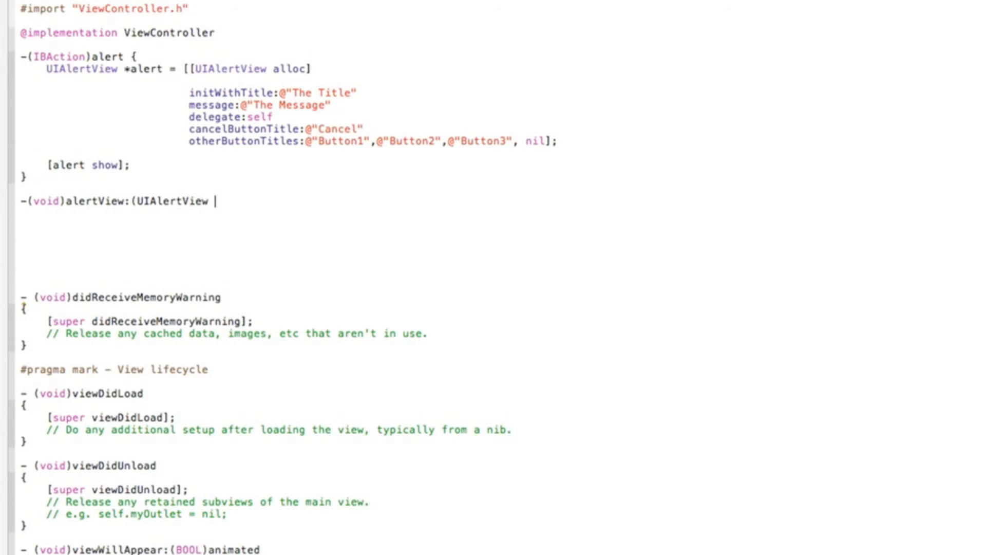
type("*)")
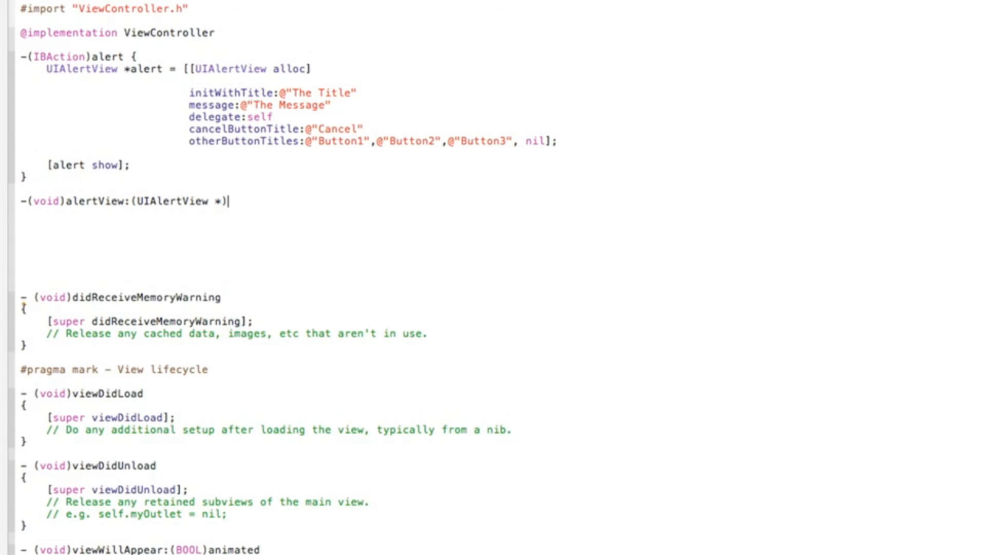
type("alert")
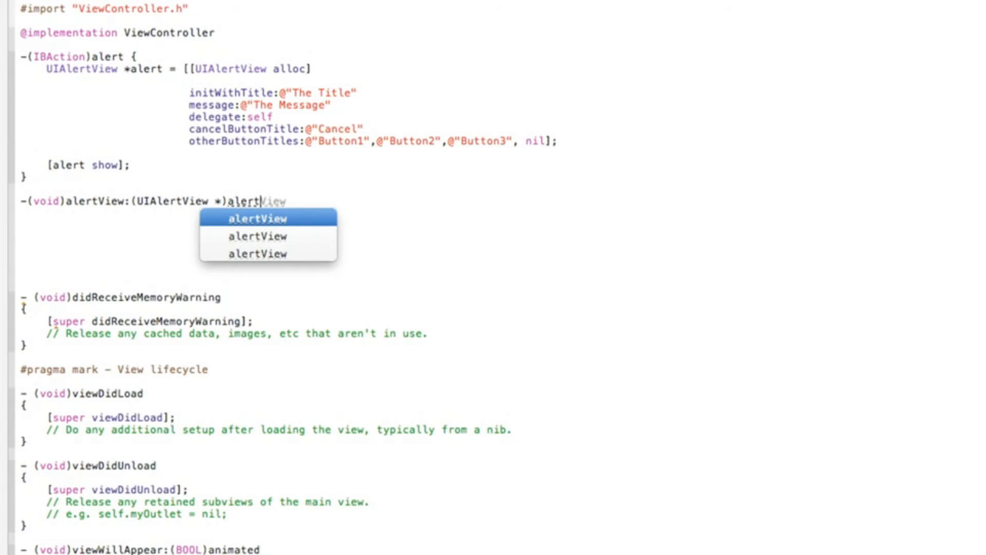
key("Tab")
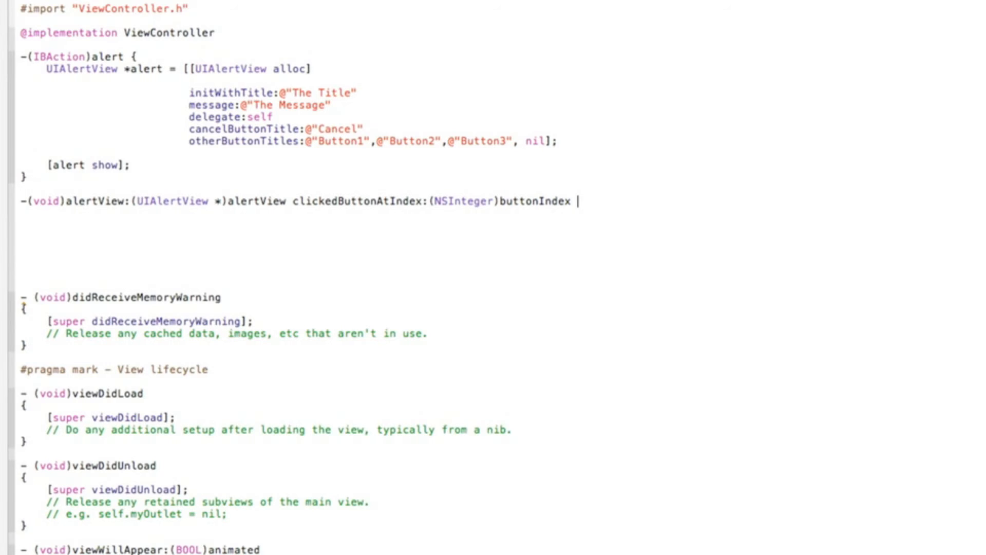
Step: Give the delegate method a body and start an if statement inside it
type("{")
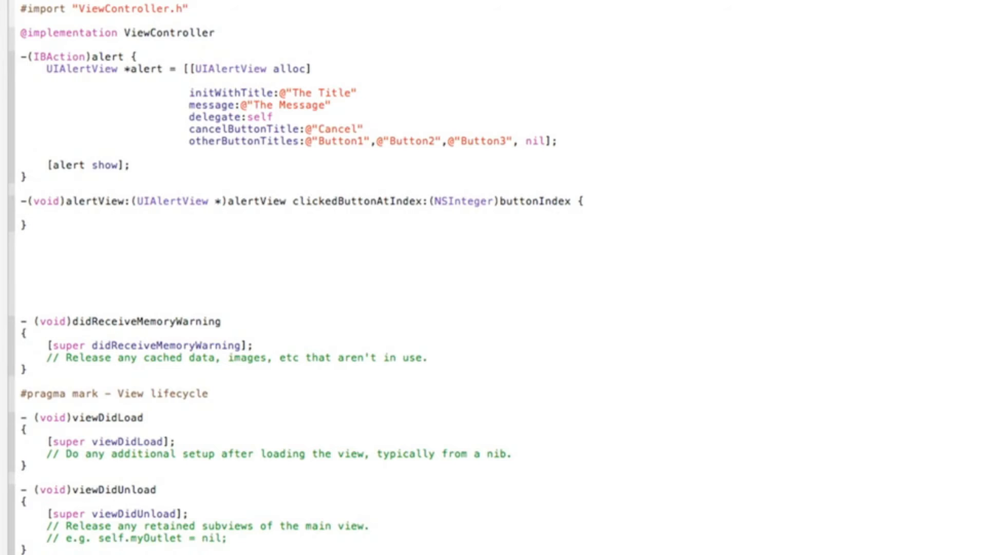
type("if")
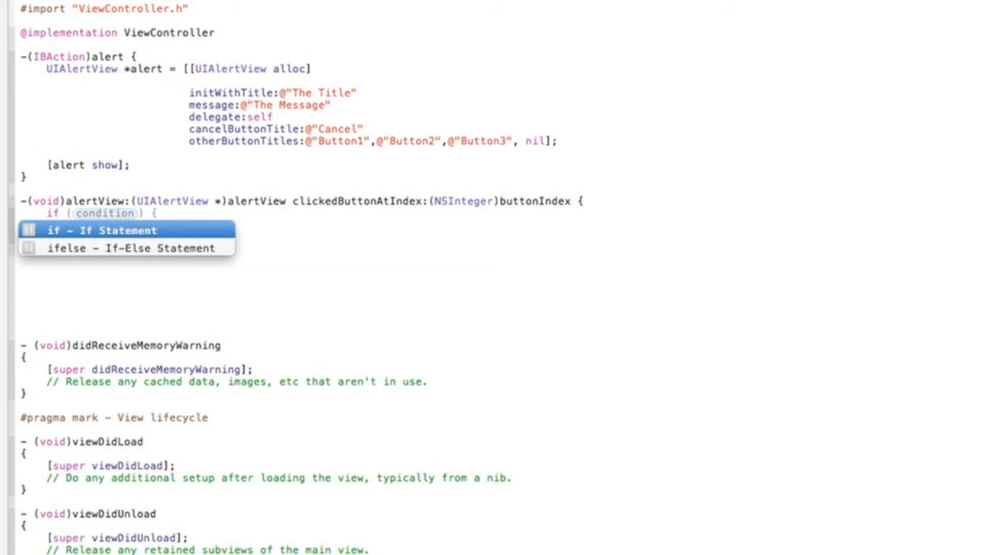
Step: Insert an if block with condition buttonIndex == 1
left_click(103, 229)
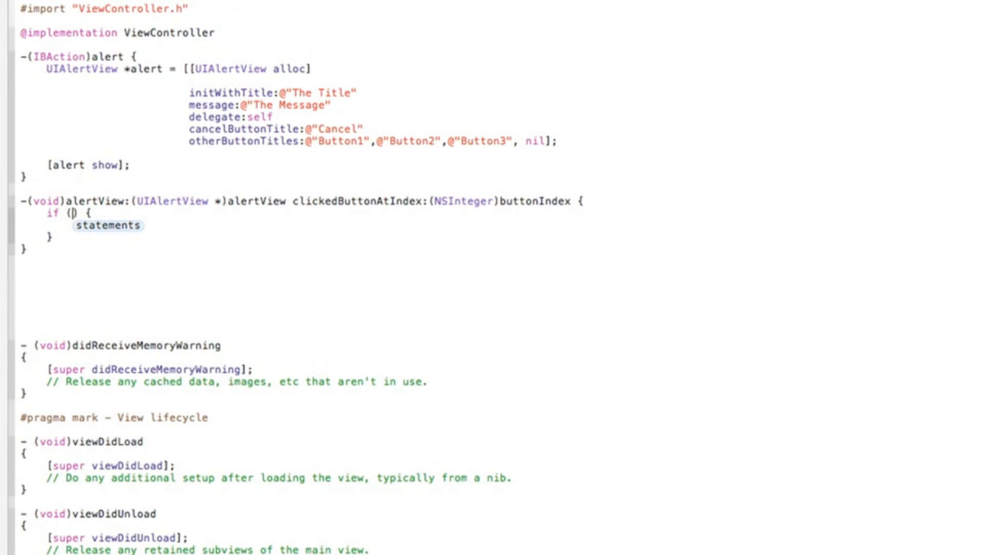
type("buttonIndex")
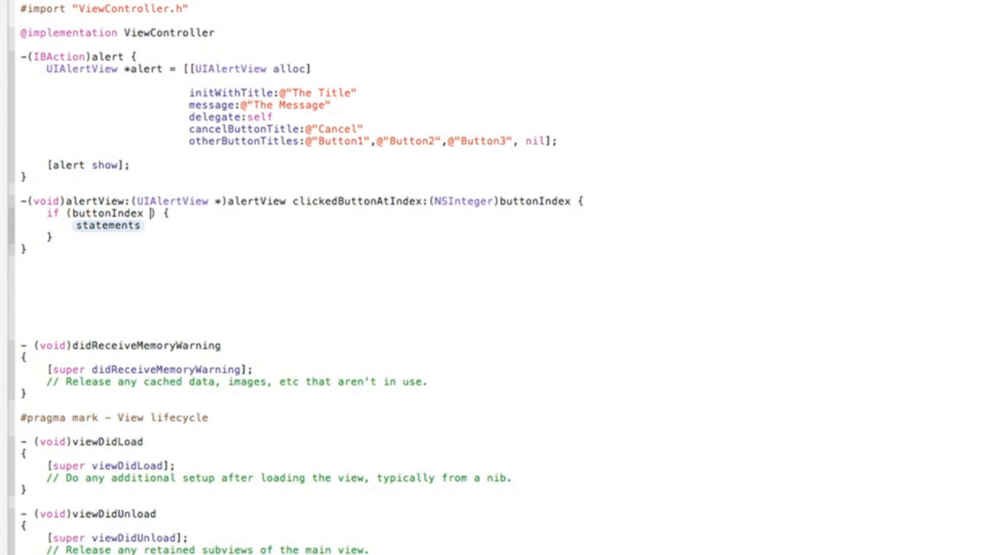
type("== 1")
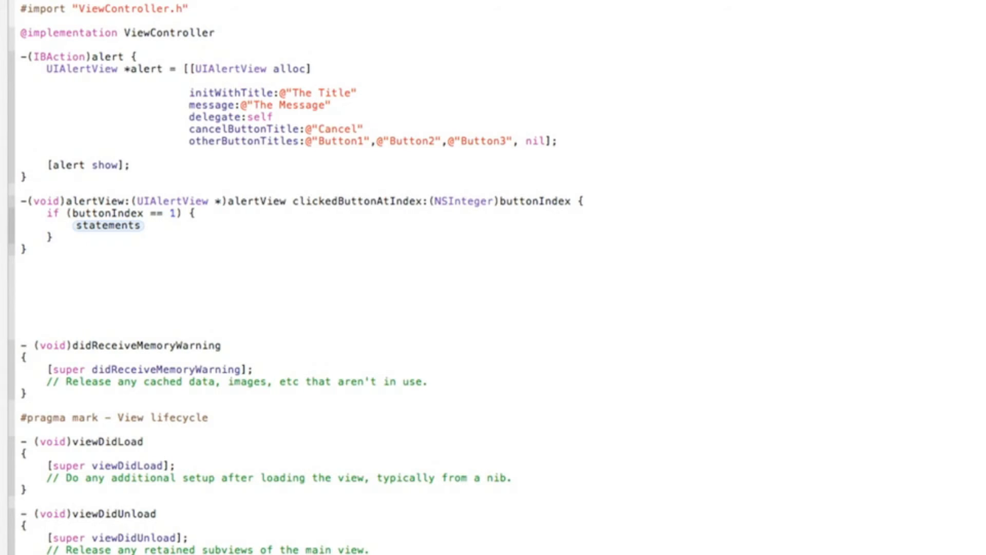
double_click(107, 226)
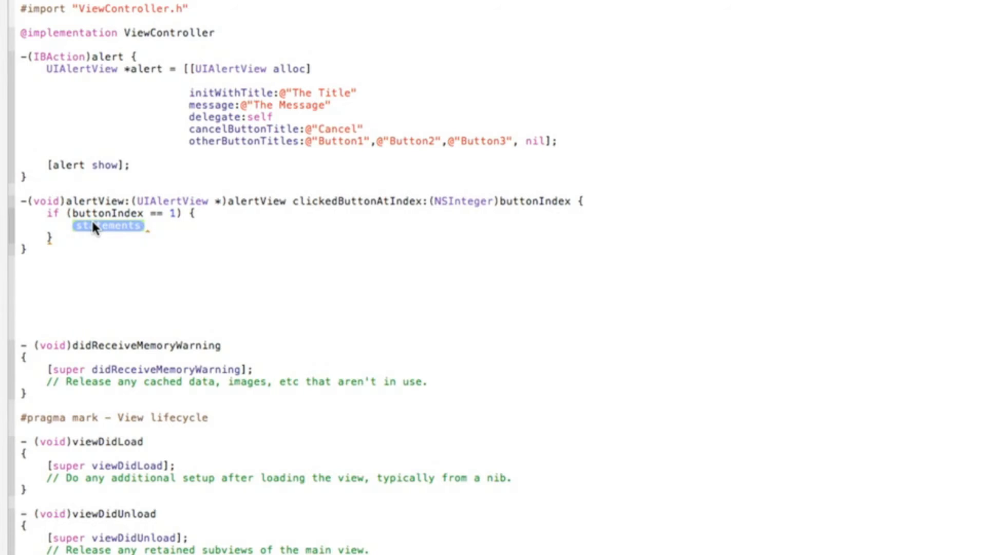
type("[[")
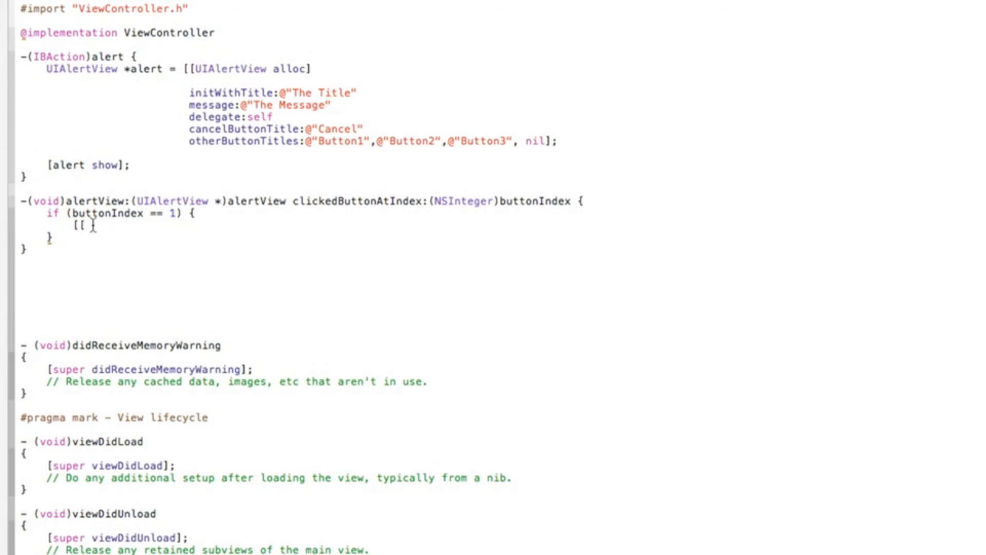
type("UI")
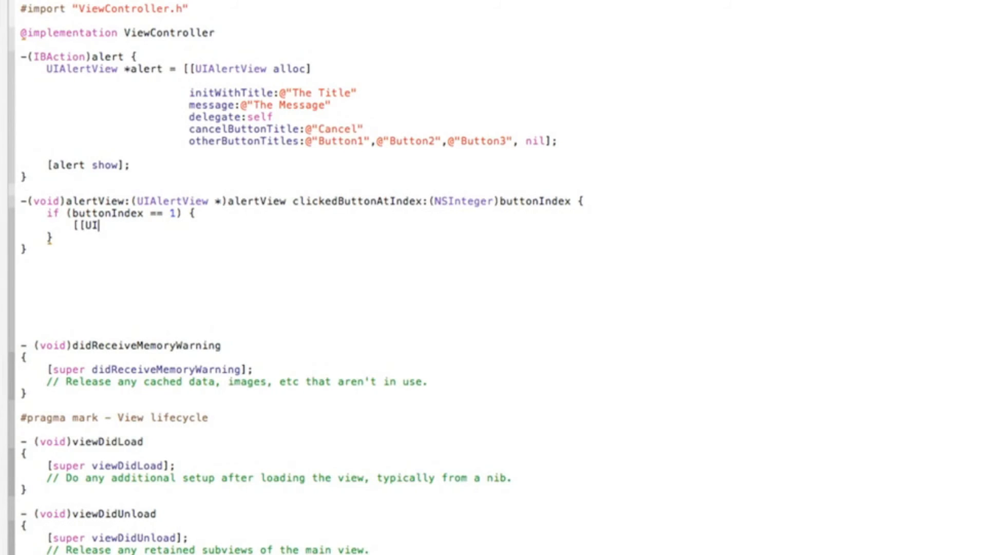
type("Application")
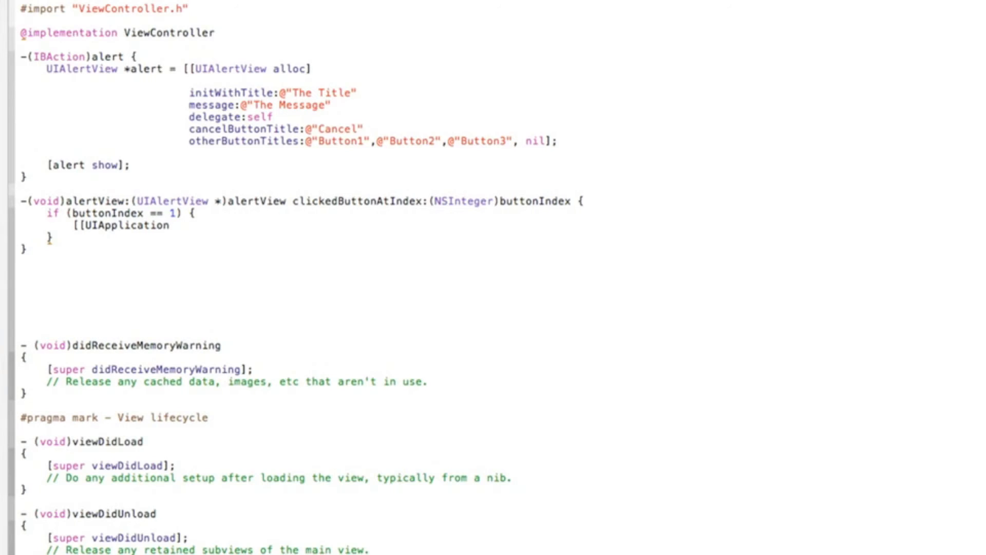
type("sharedApplication] openURL:[NS")
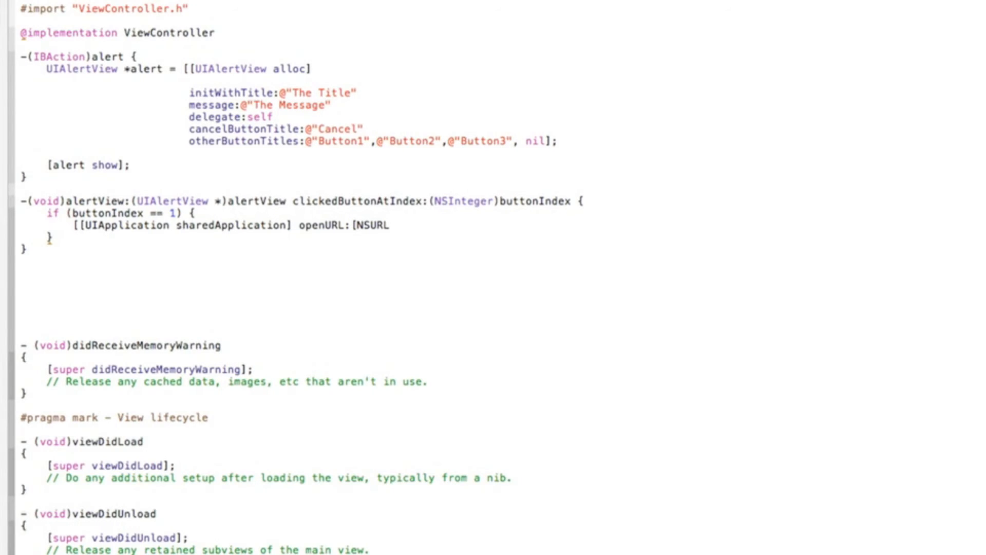
type("URLWithString:")
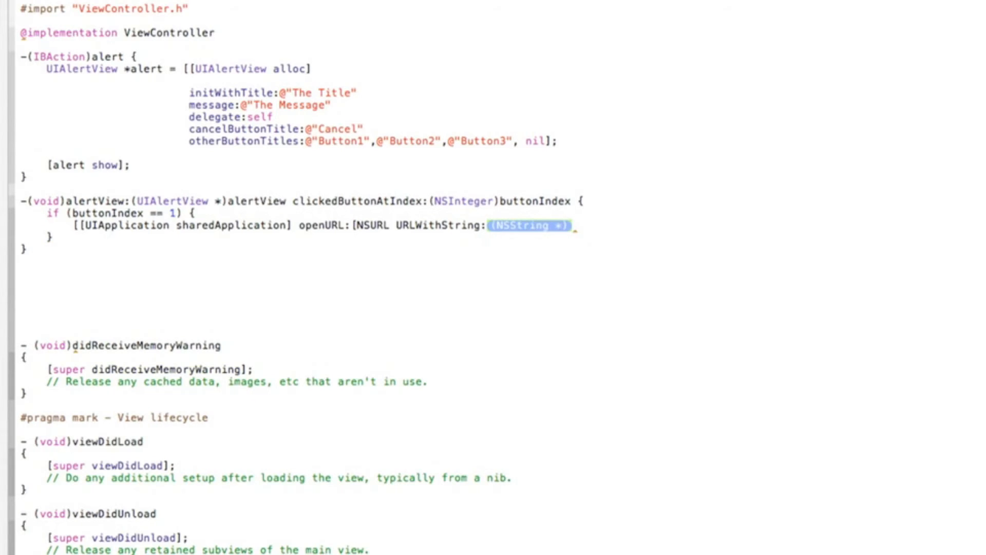
type("@\"")
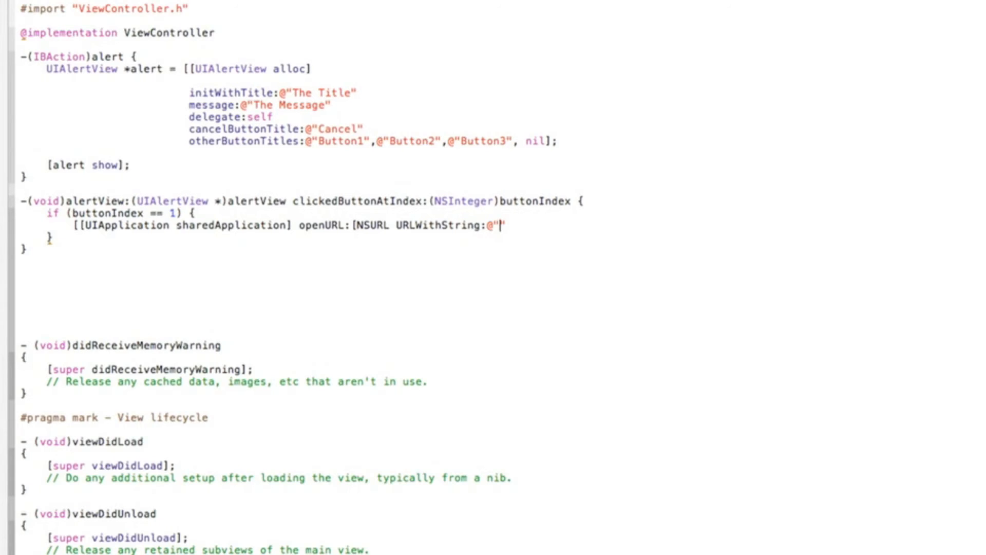
type("http:")
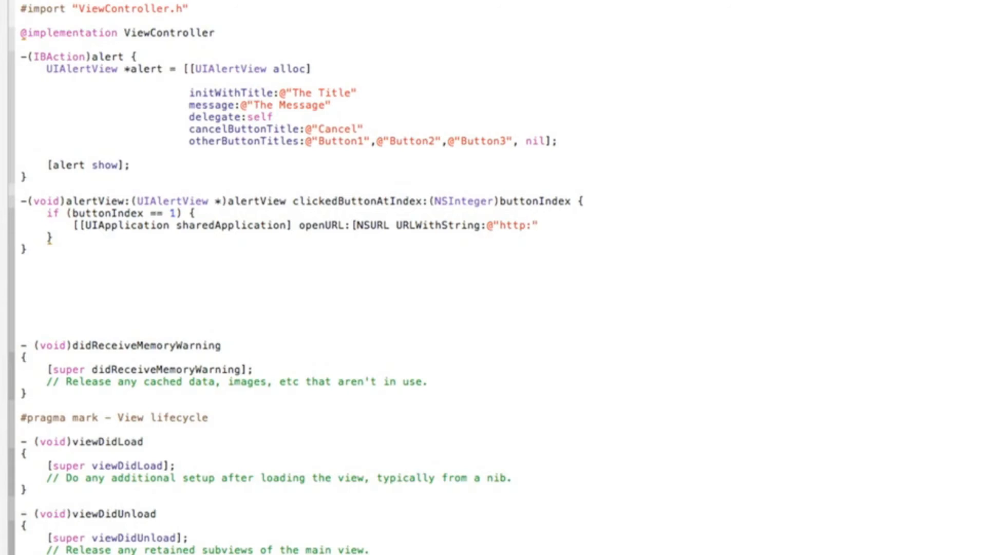
type("//www.")
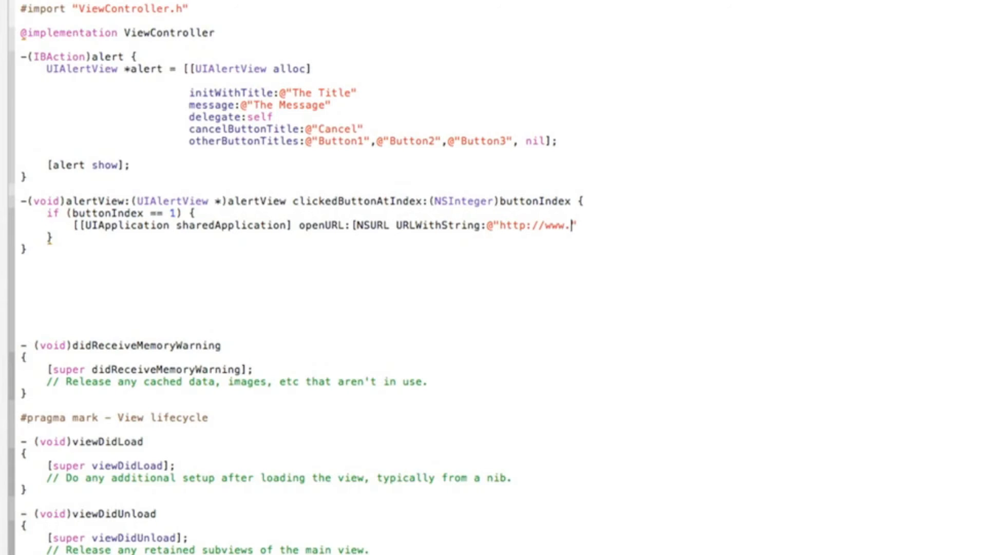
type("geekylemon.co")
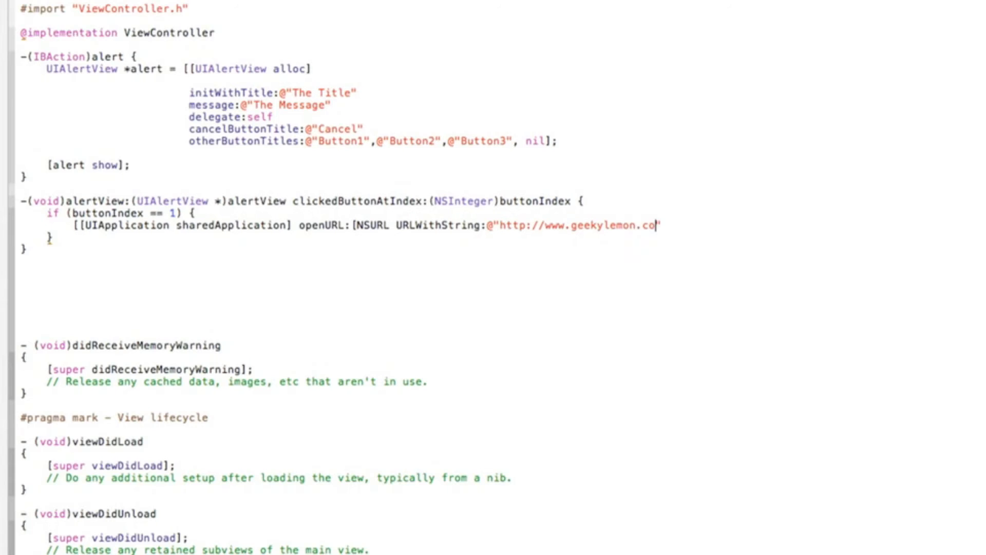
type("m\"")
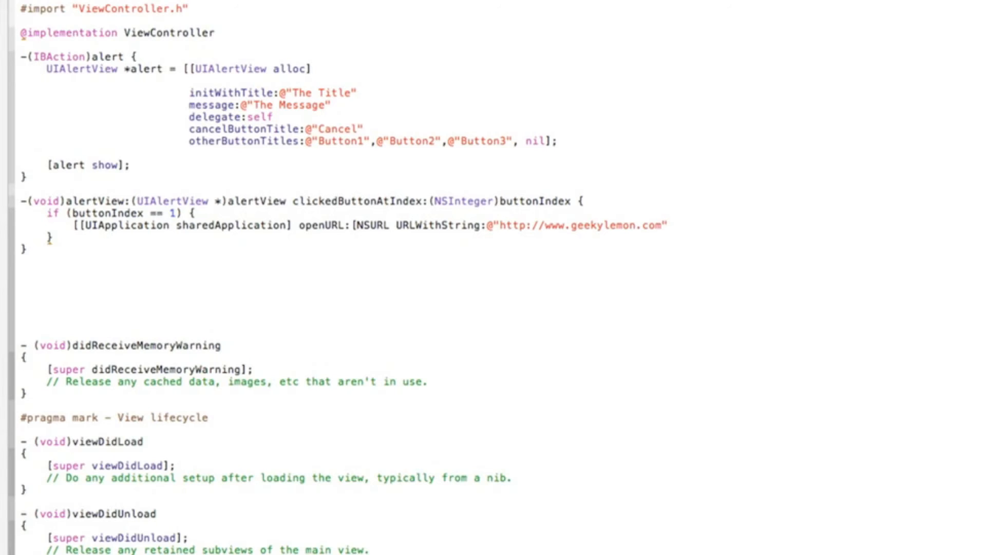
left_click(669, 225)
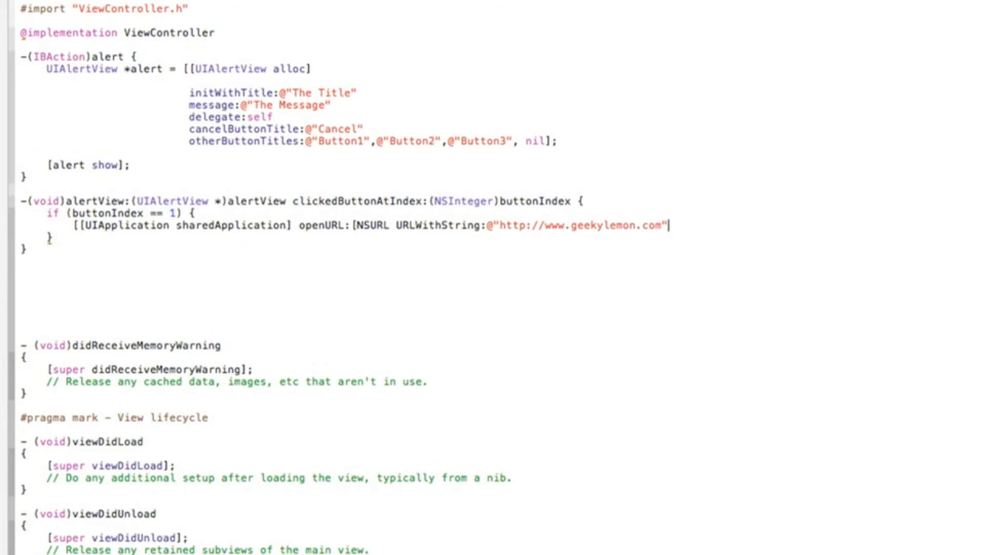
type("]")
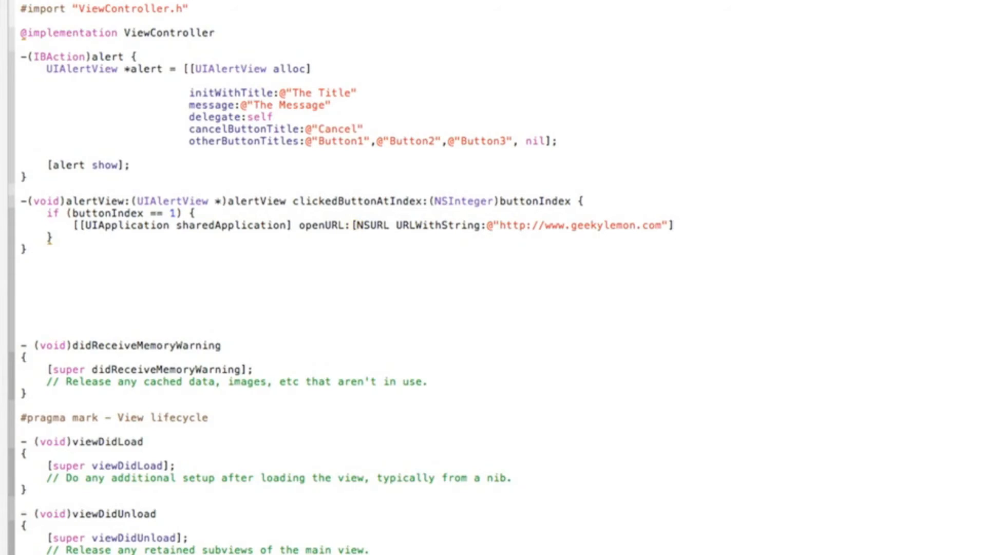
type(";")
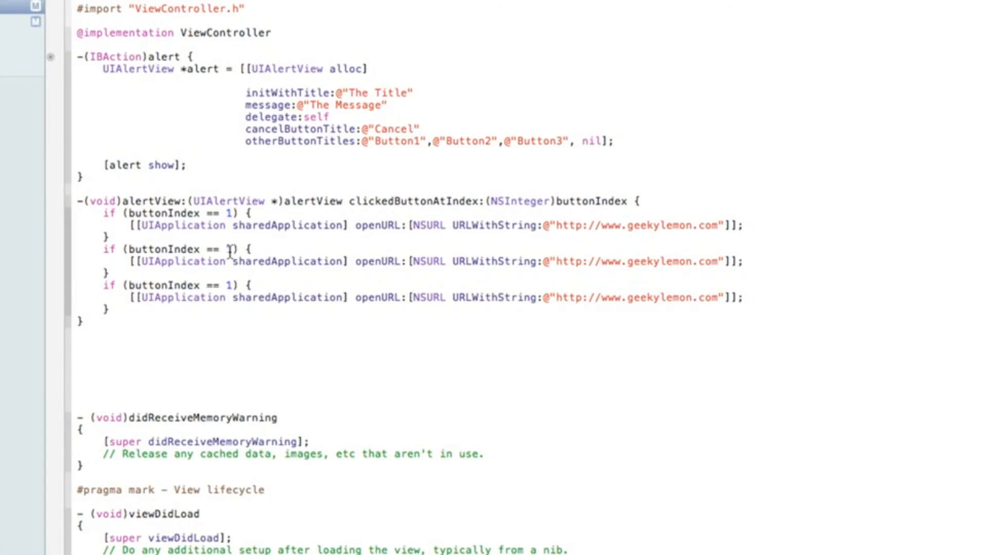
Step: Adjust a condition's button index and point the second URL at youtube.com/geekylemon
double_click(228, 249)
type("2")
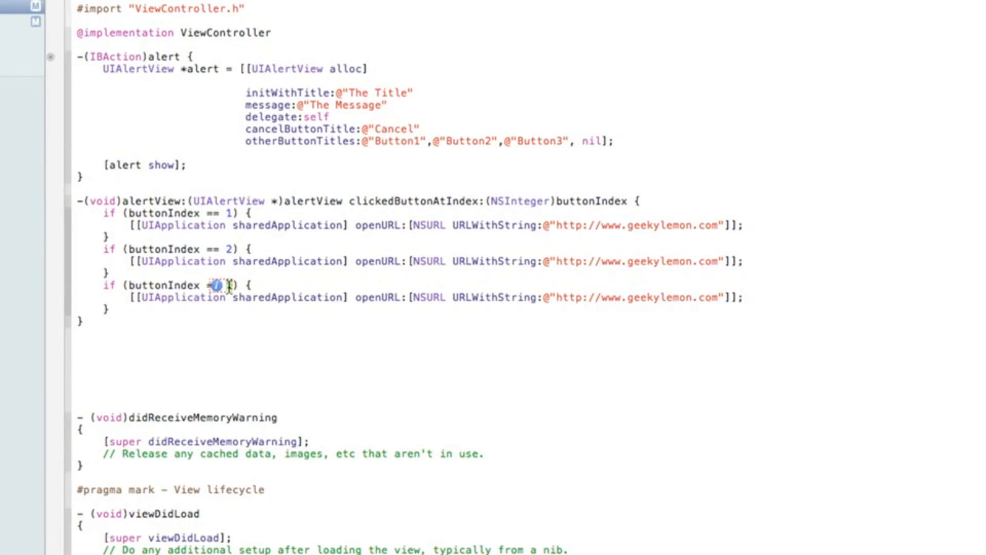
type("3")
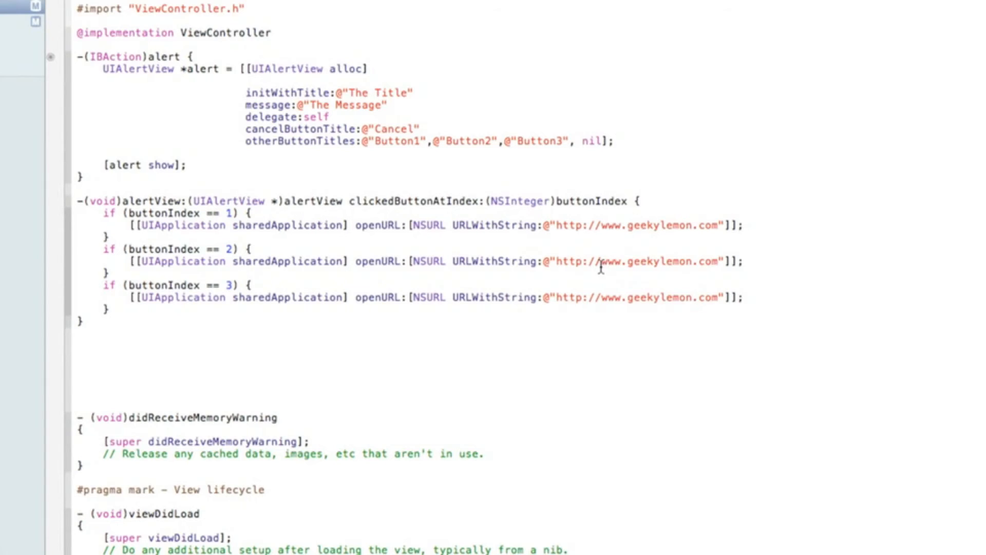
double_click(657, 261)
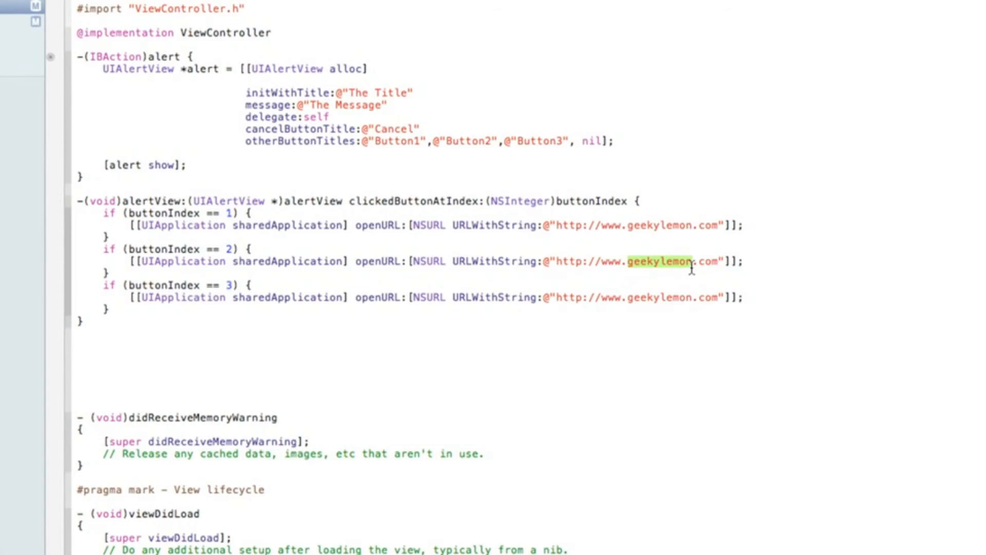
type("youtube")
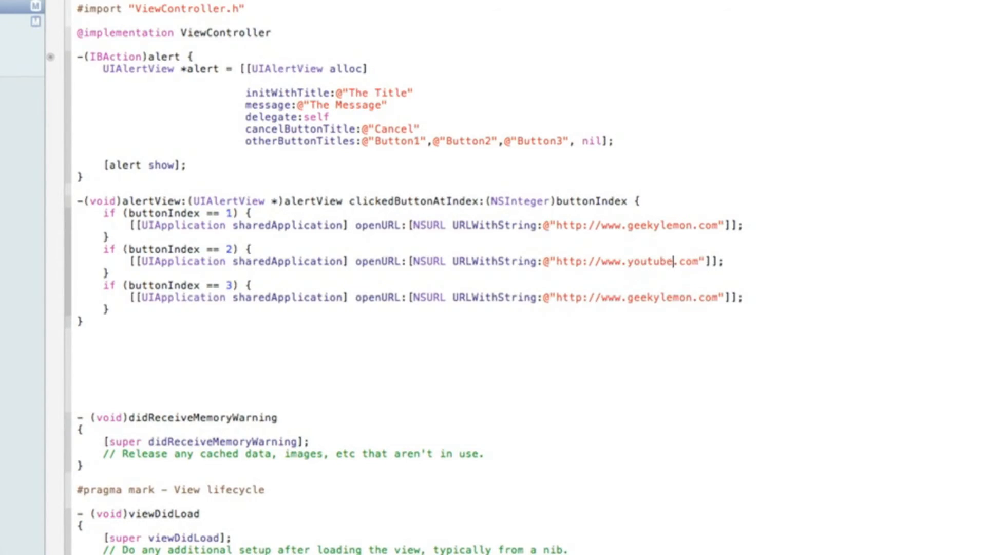
type("/g")
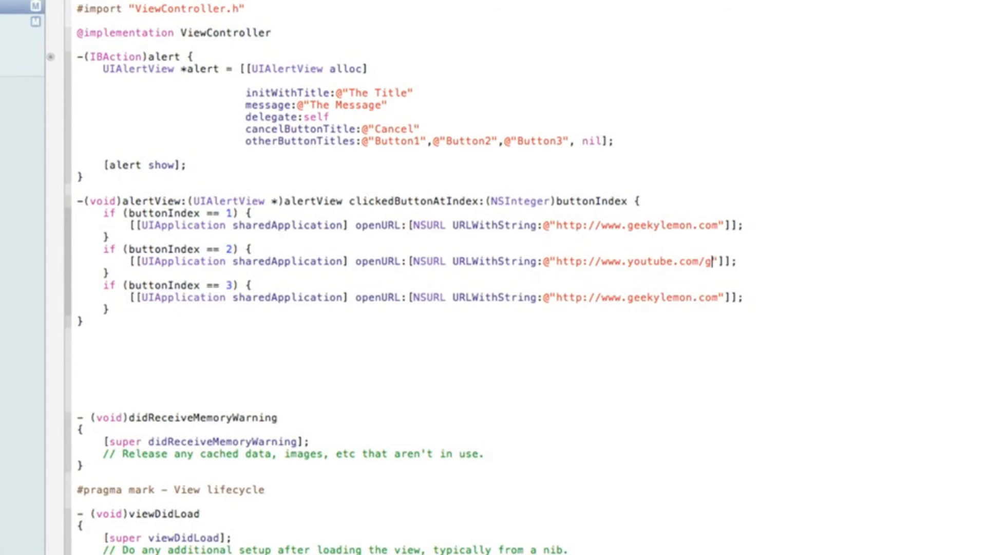
type("eekylemon")
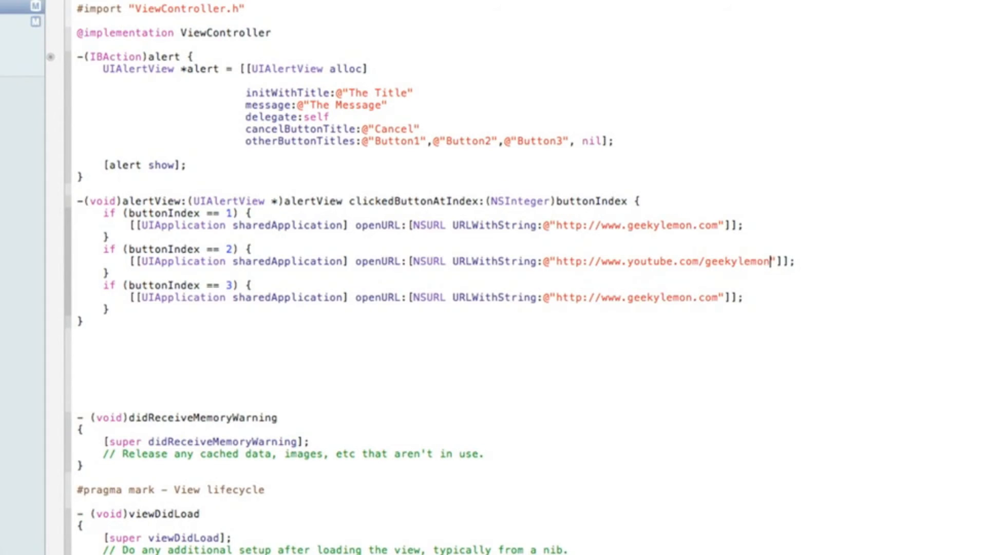
Step: Point the third URL at facebook.com/geekylemondevelopment
double_click(656, 297)
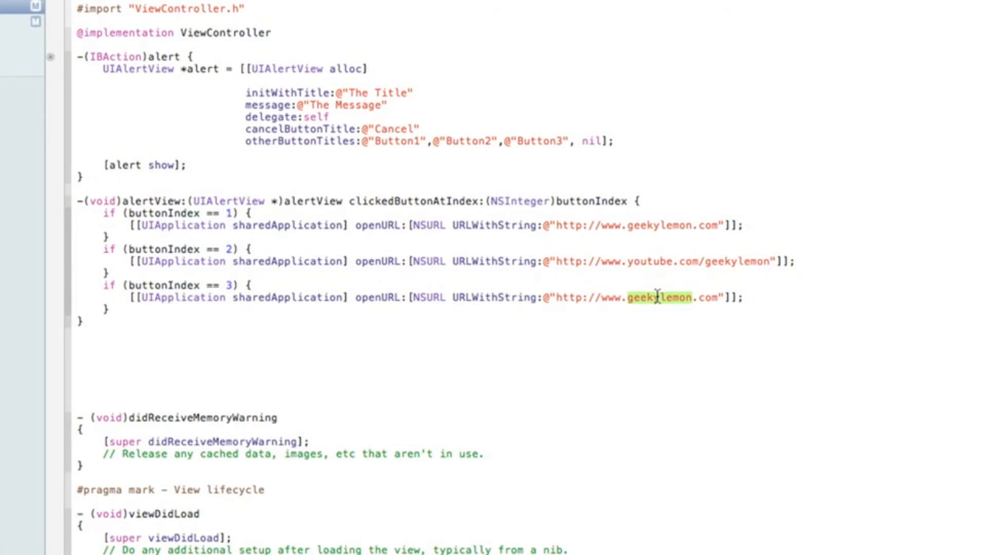
type("facebl")
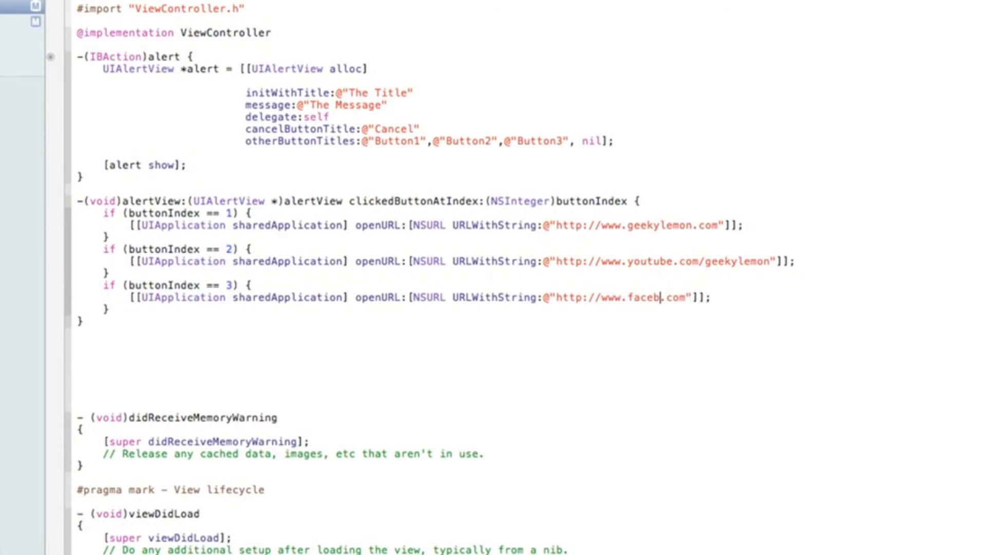
type("ook")
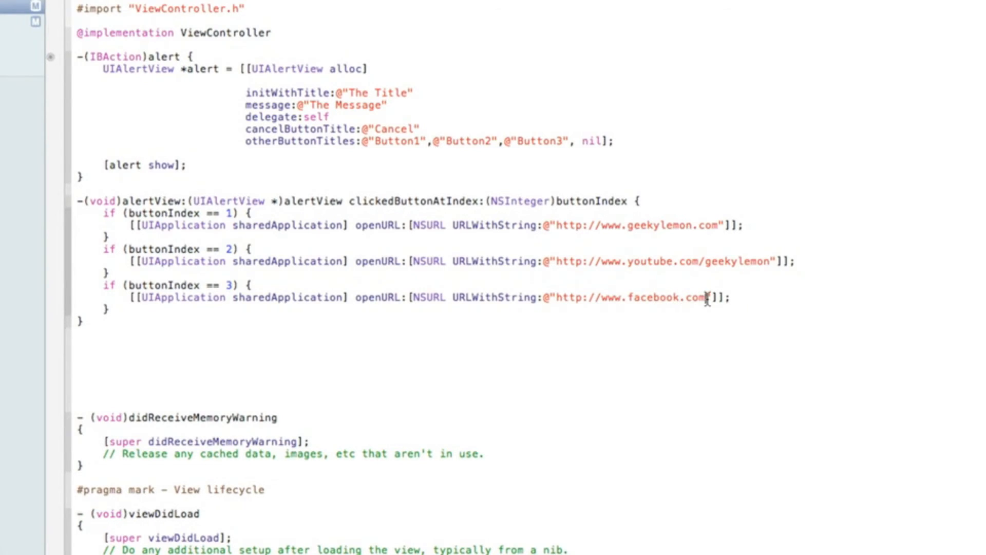
type("/geekylemon")
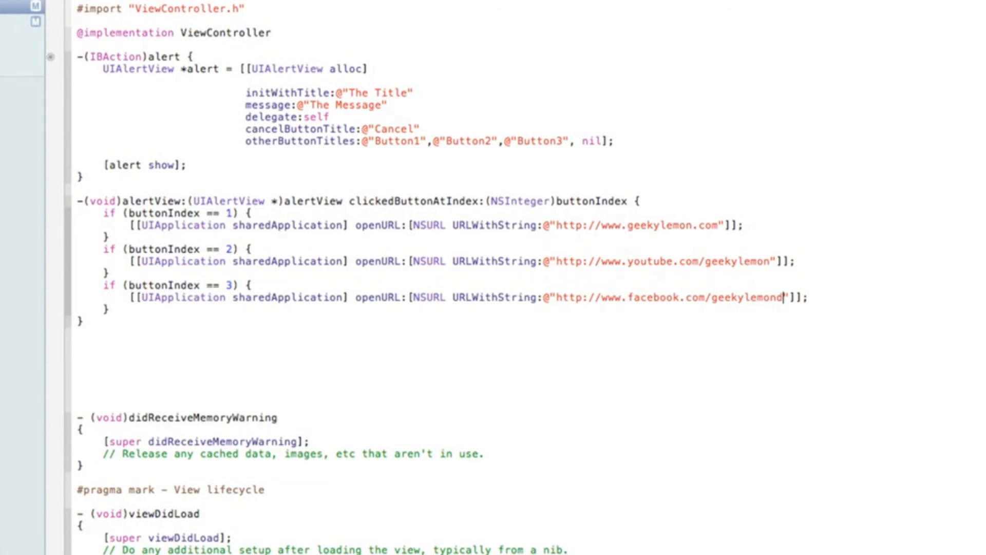
type("development")
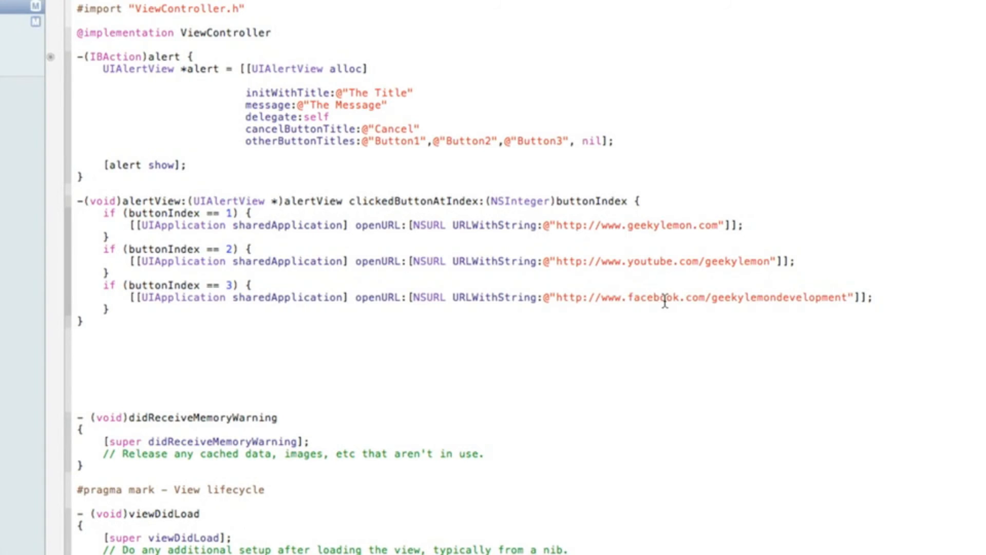
left_click(845, 298)
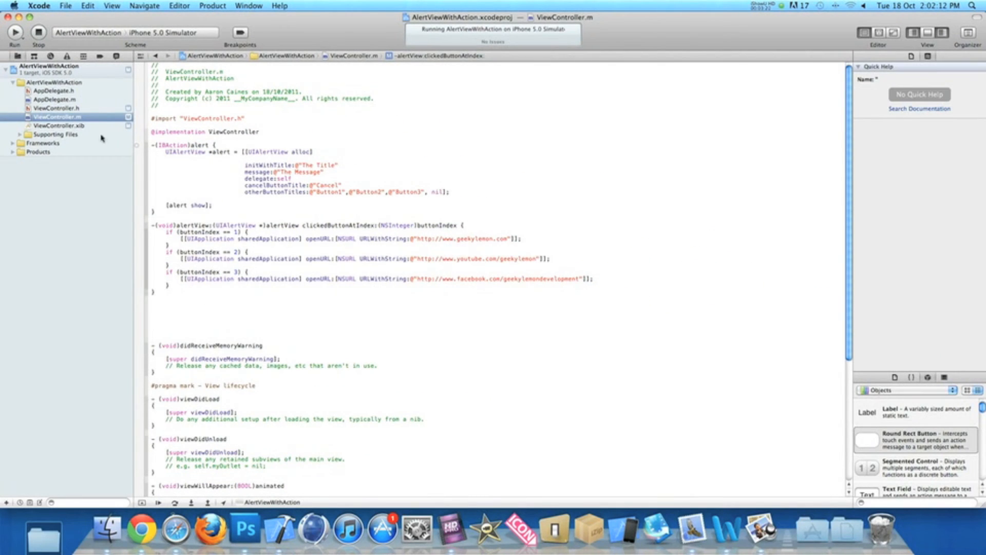
Step: Show ViewController.xib's empty view in Interface Builder
left_click(59, 125)
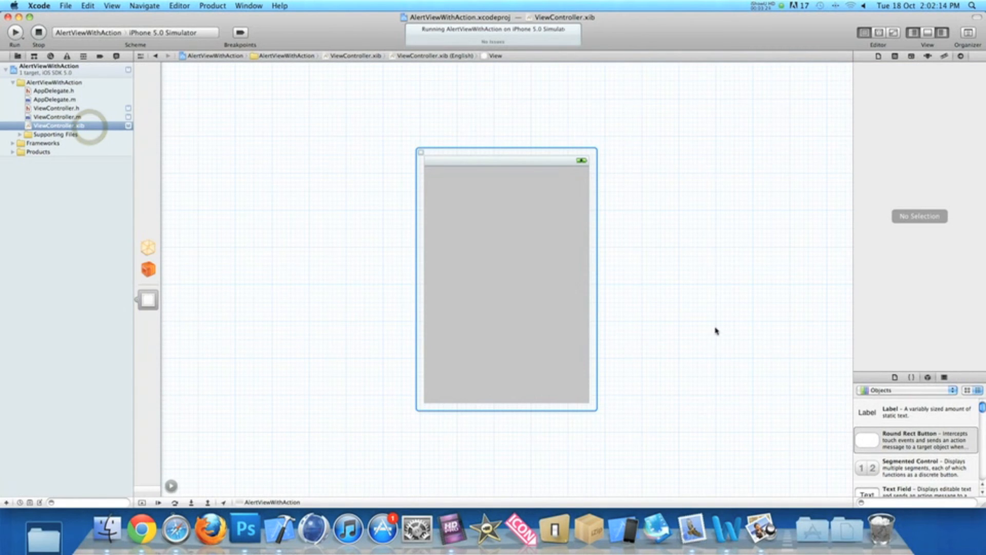
Step: Place a Round Rect Button on the view and connect File's Owner's alert action to its Touch Down event
left_click_drag(867, 439, 585, 272)
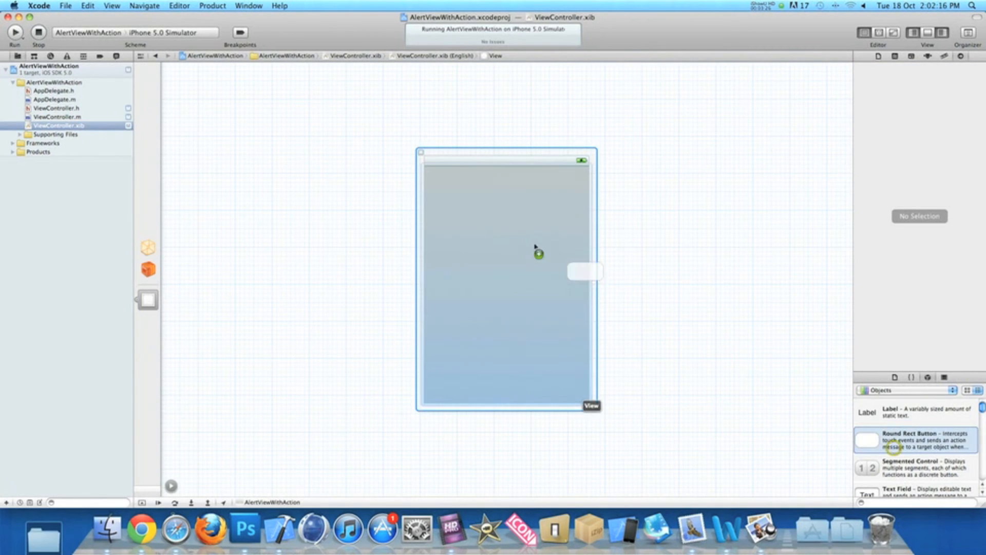
left_click_drag(583, 271, 506, 189)
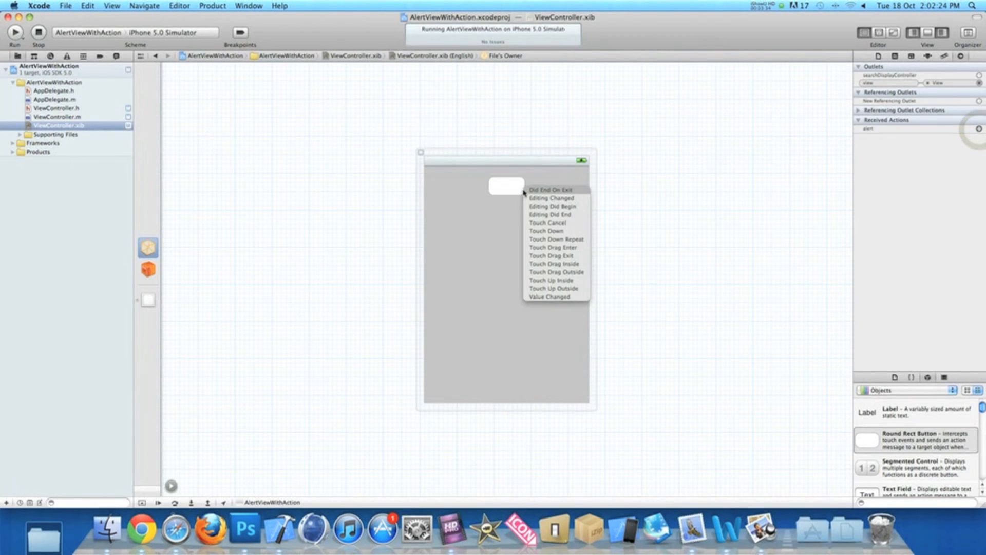
mouse_move(550, 232)
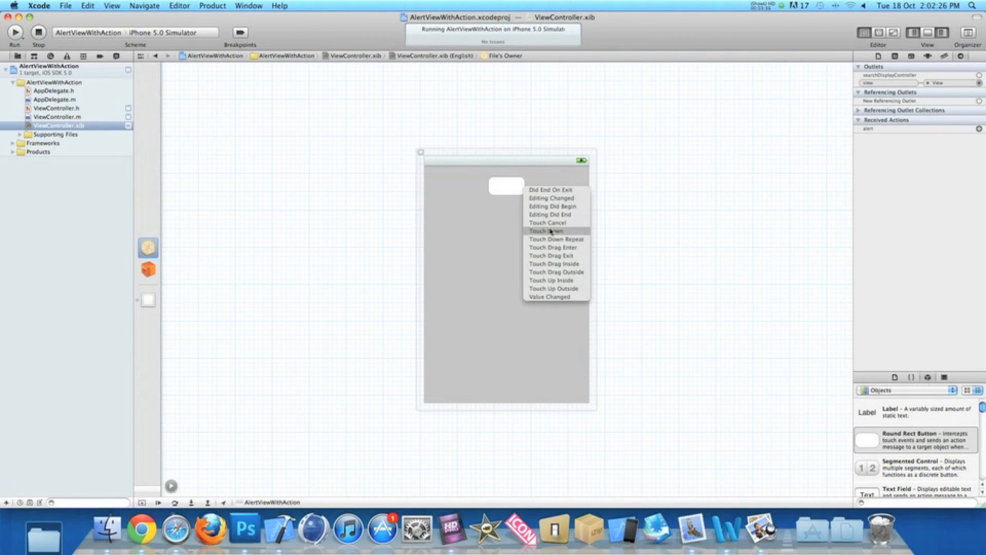
left_click(548, 231)
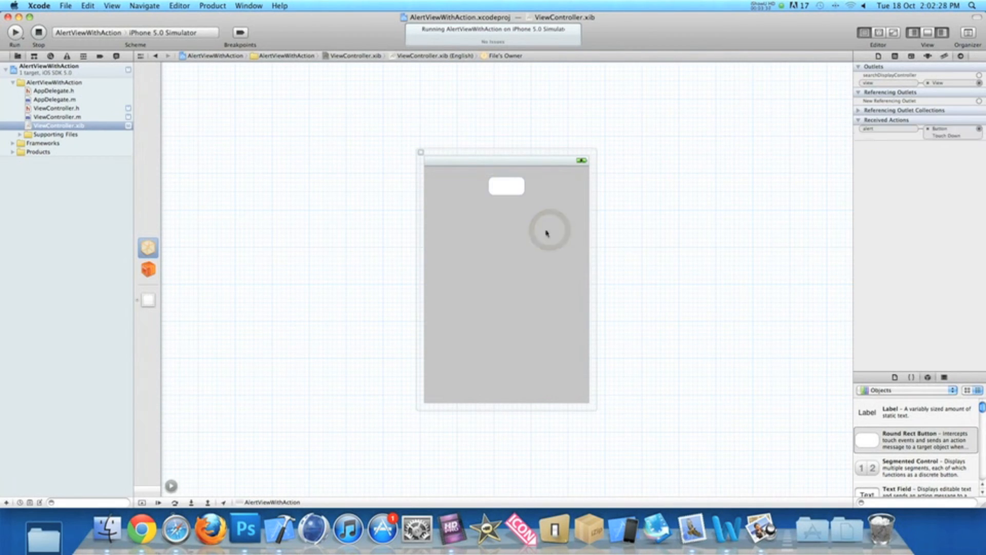
Step: Run AlertViewWithAction again, stopping the already-running copy so the new build launches in the simulator
left_click(14, 32)
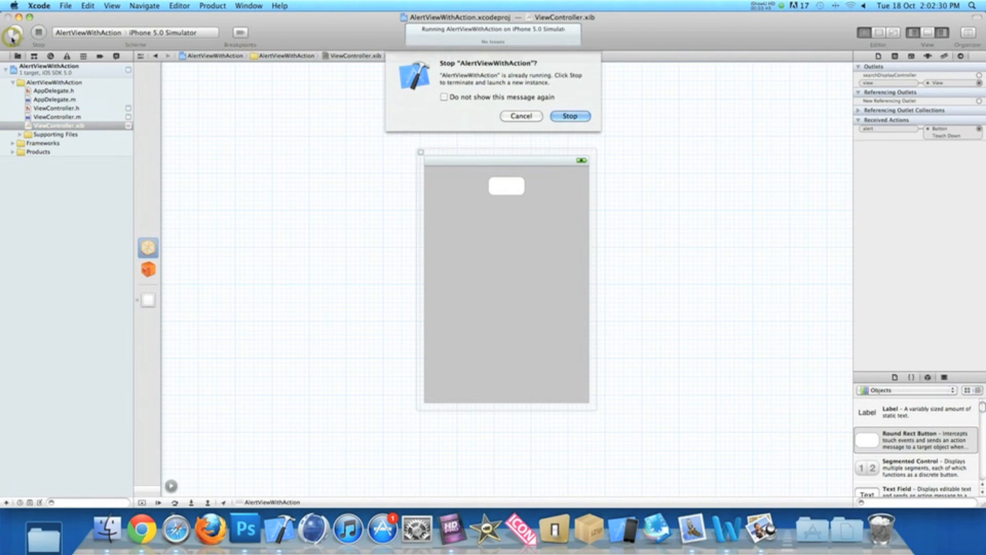
left_click(569, 116)
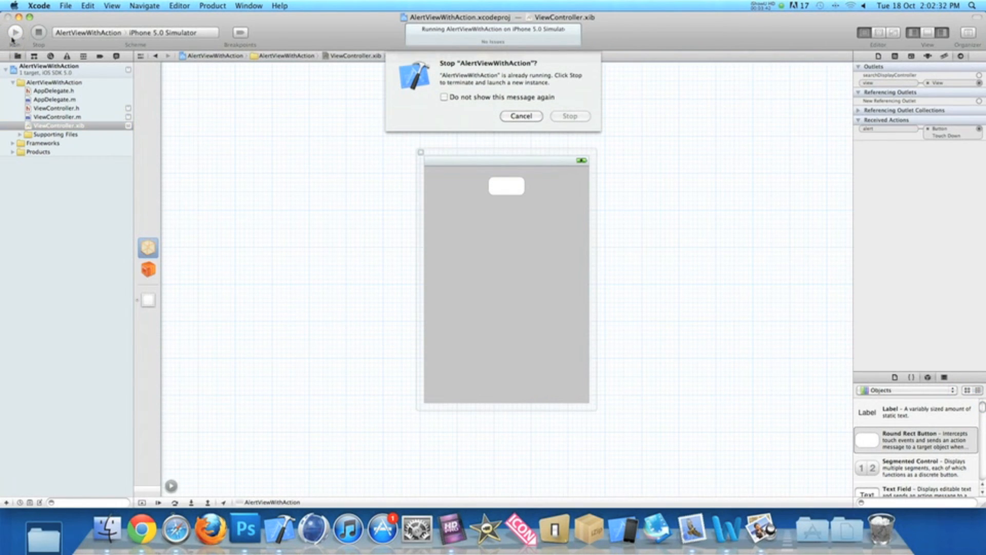
left_click(568, 116)
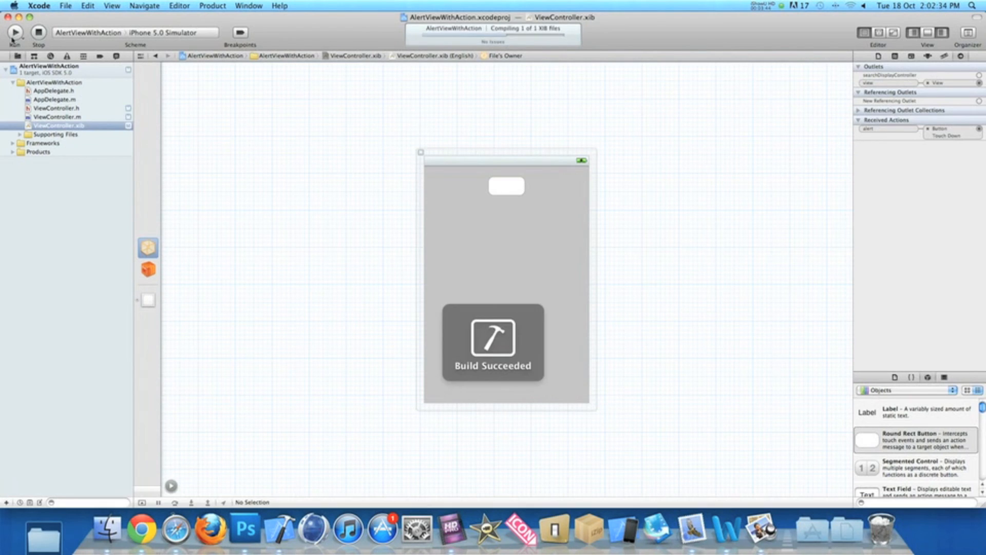
left_click(14, 32)
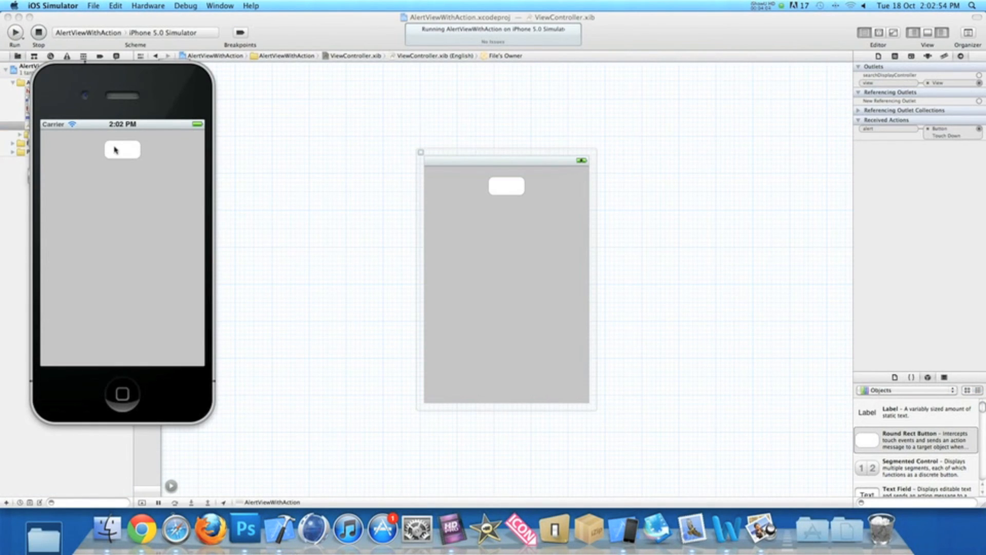
Step: Show the alert and choose Button1, then relaunch the app and choose Button2 to open the GeekyLemonDevelopment YouTube page
left_click(122, 150)
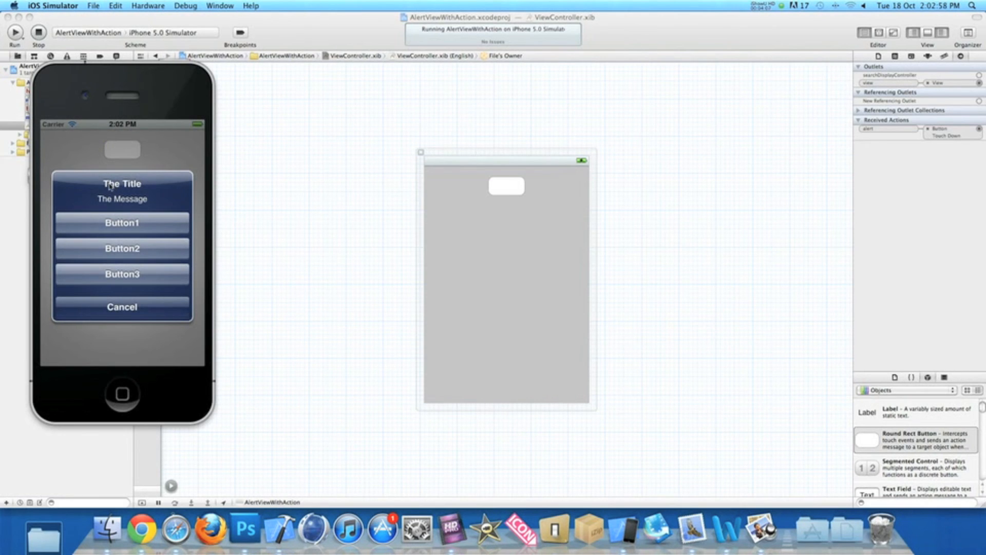
mouse_move(187, 203)
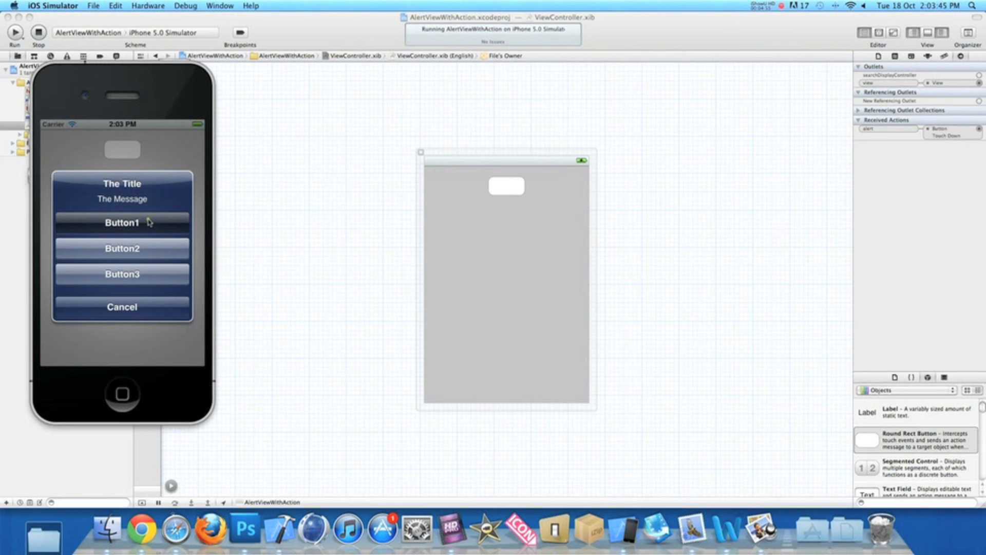
left_click(122, 222)
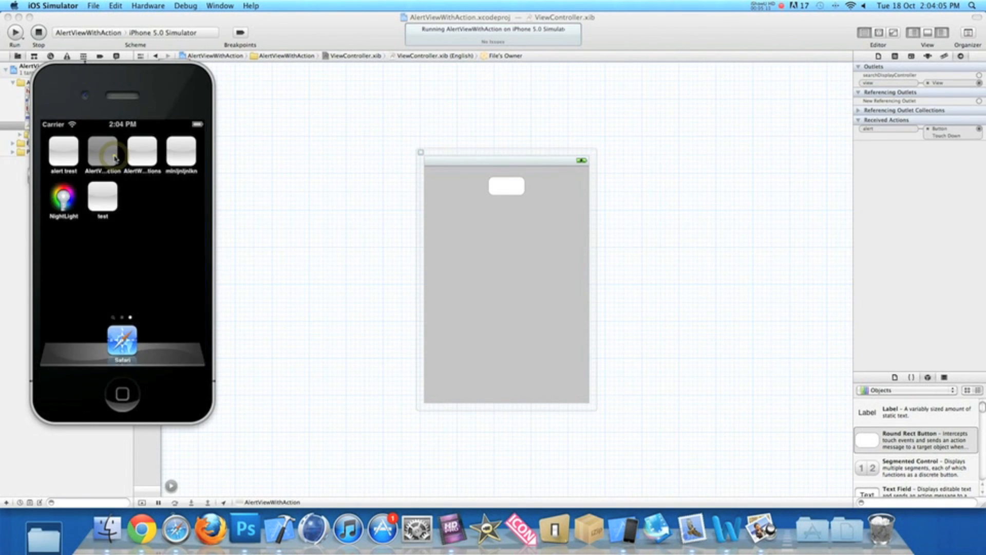
left_click(103, 151)
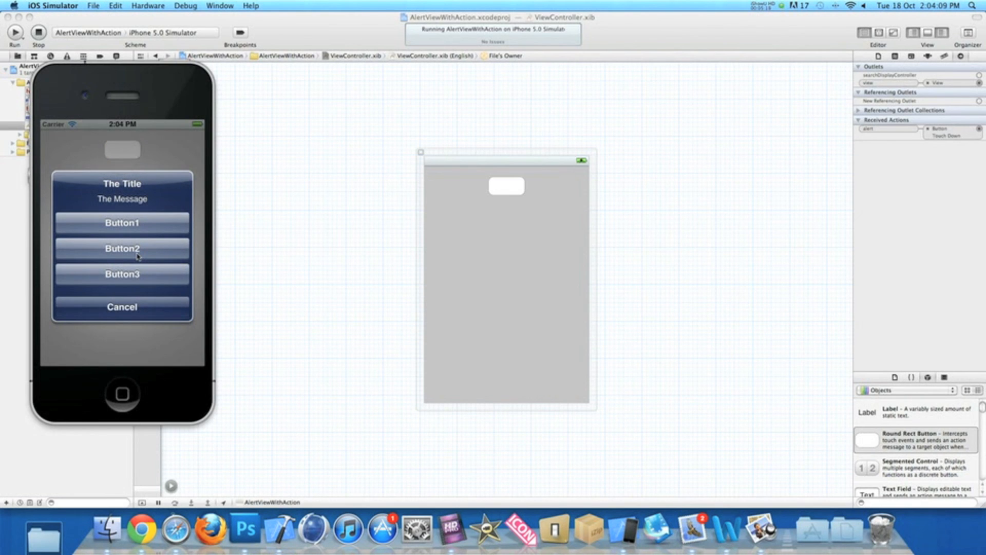
left_click(122, 247)
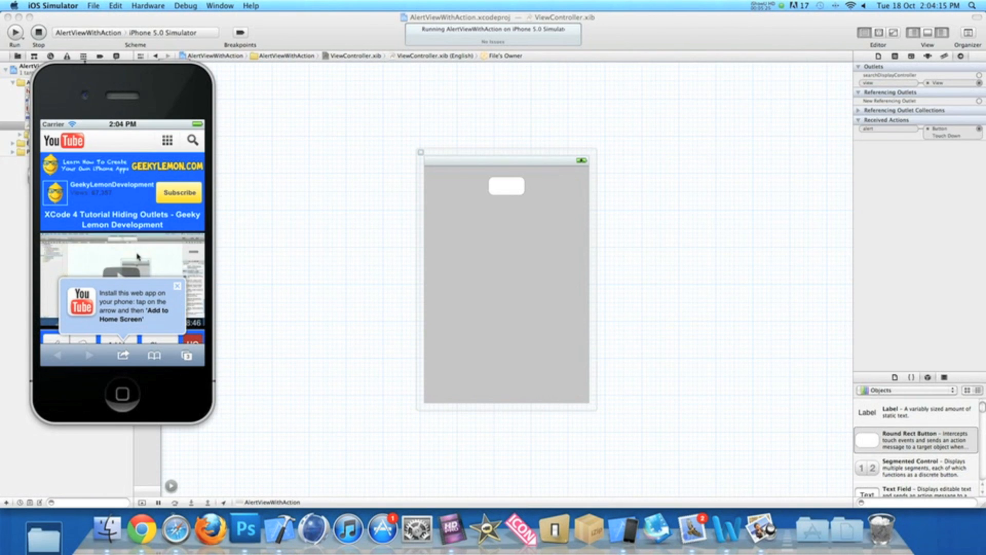
mouse_move(119, 379)
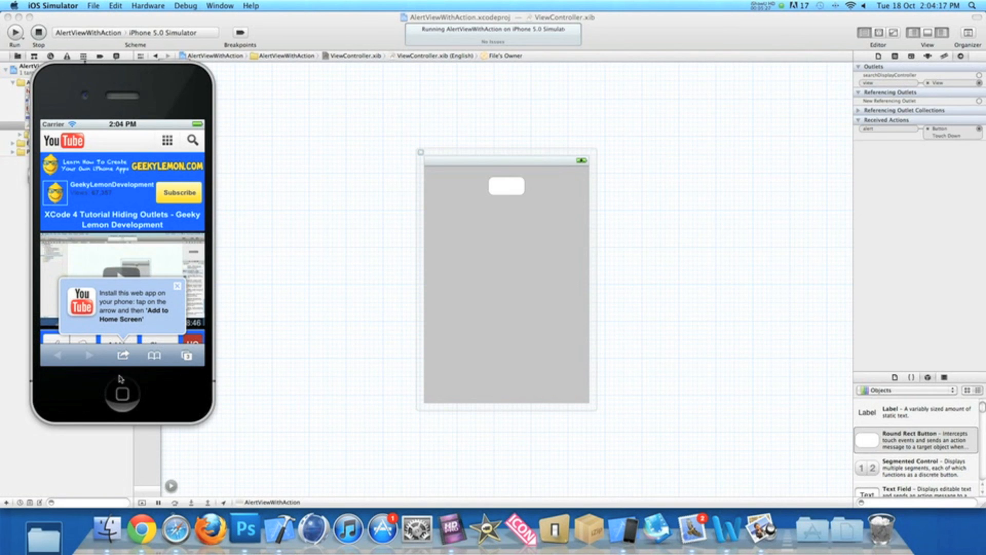